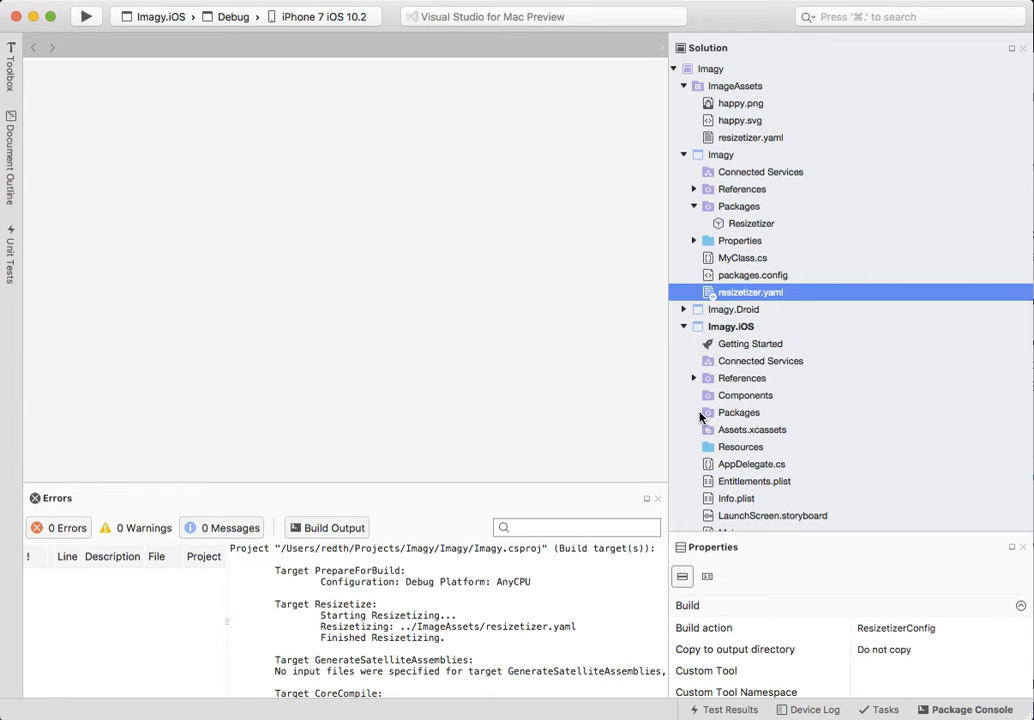
mouse_move(698, 420)
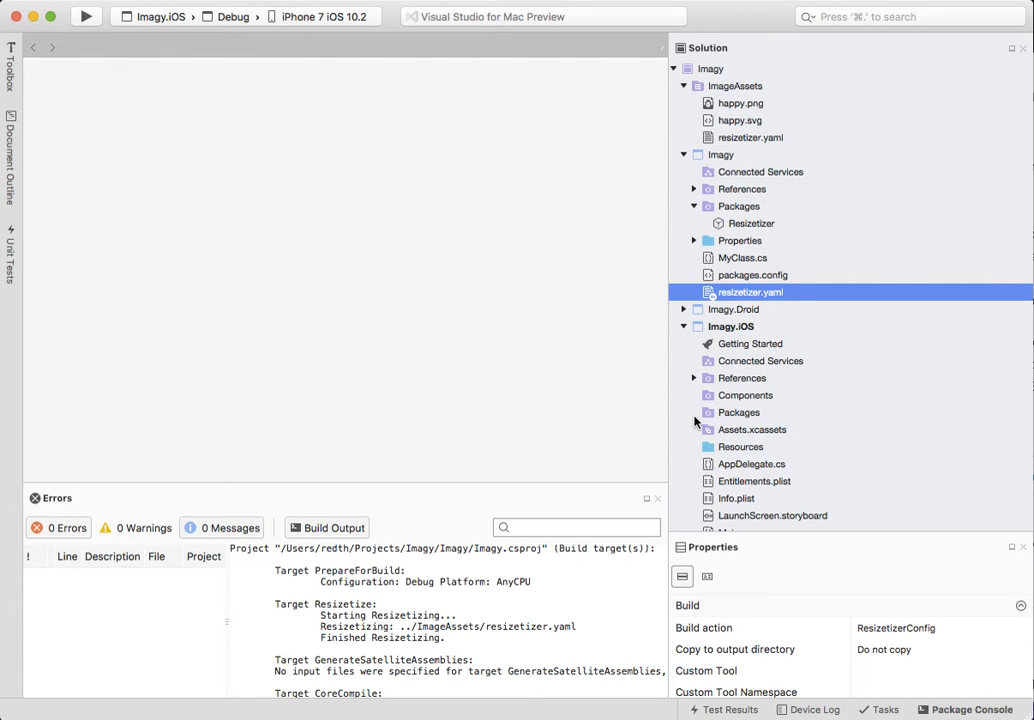
mouse_move(708, 432)
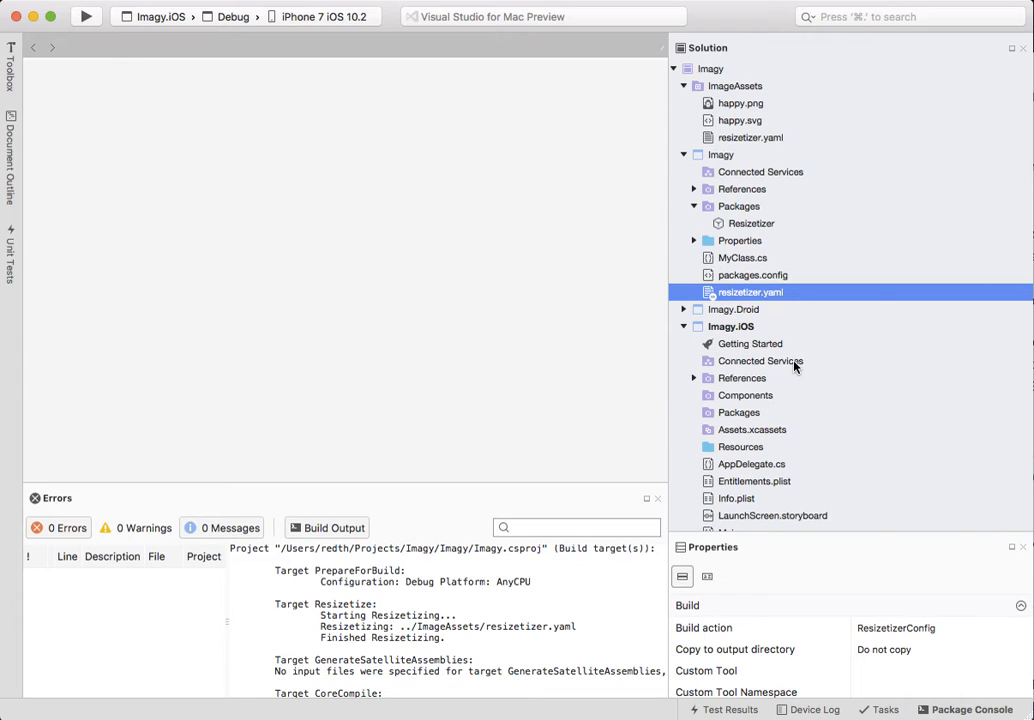
mouse_move(768, 368)
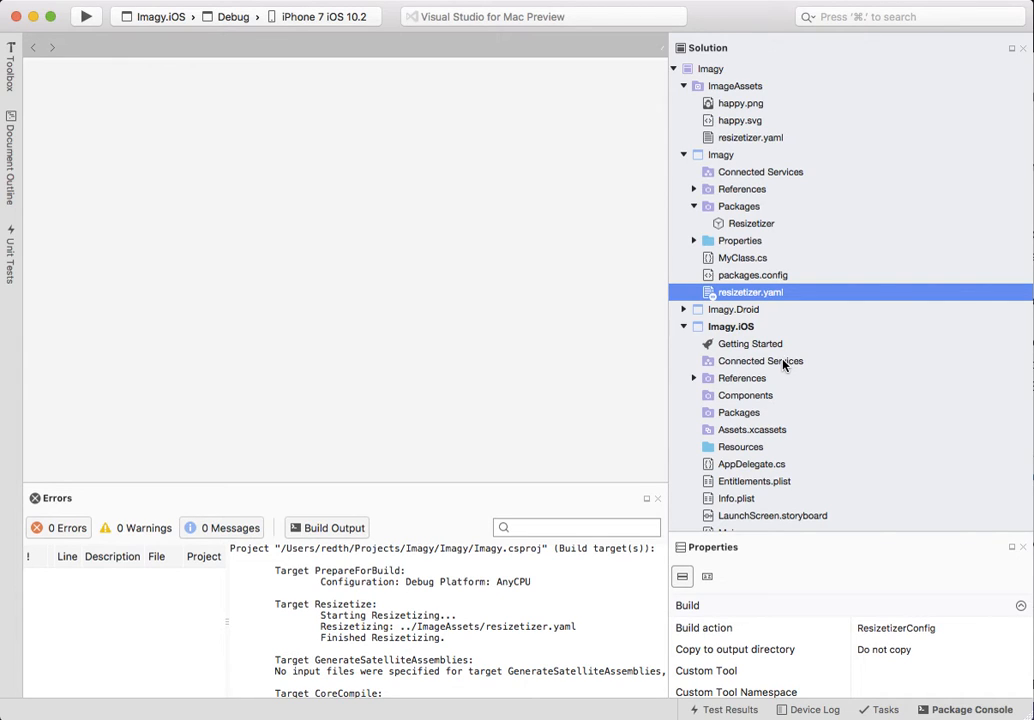
mouse_move(780, 374)
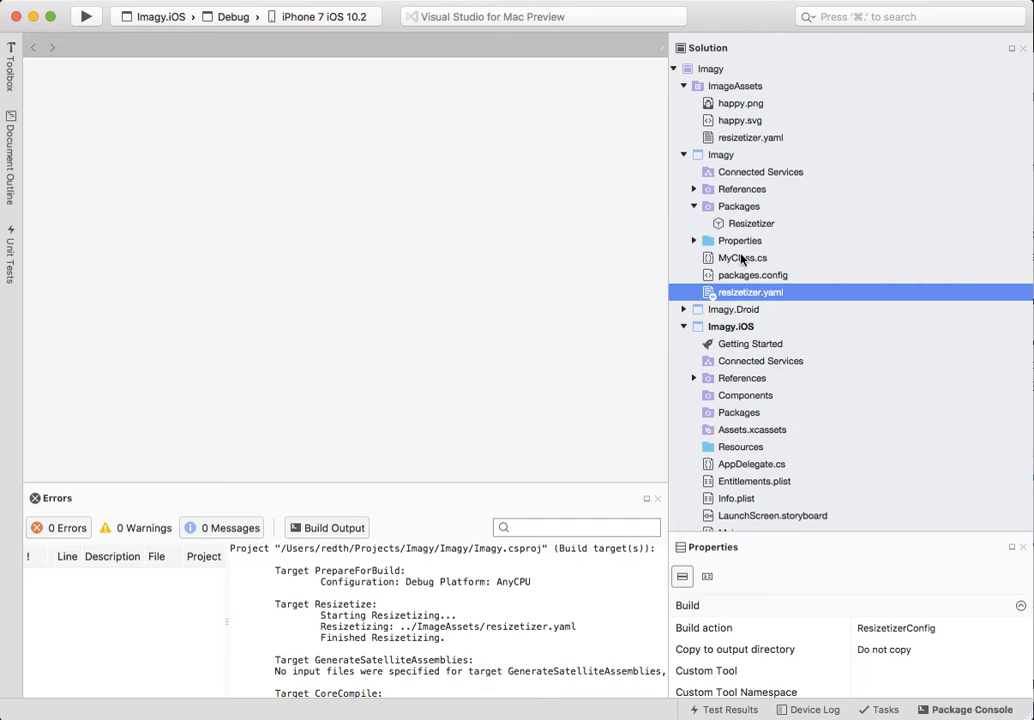
mouse_move(752, 226)
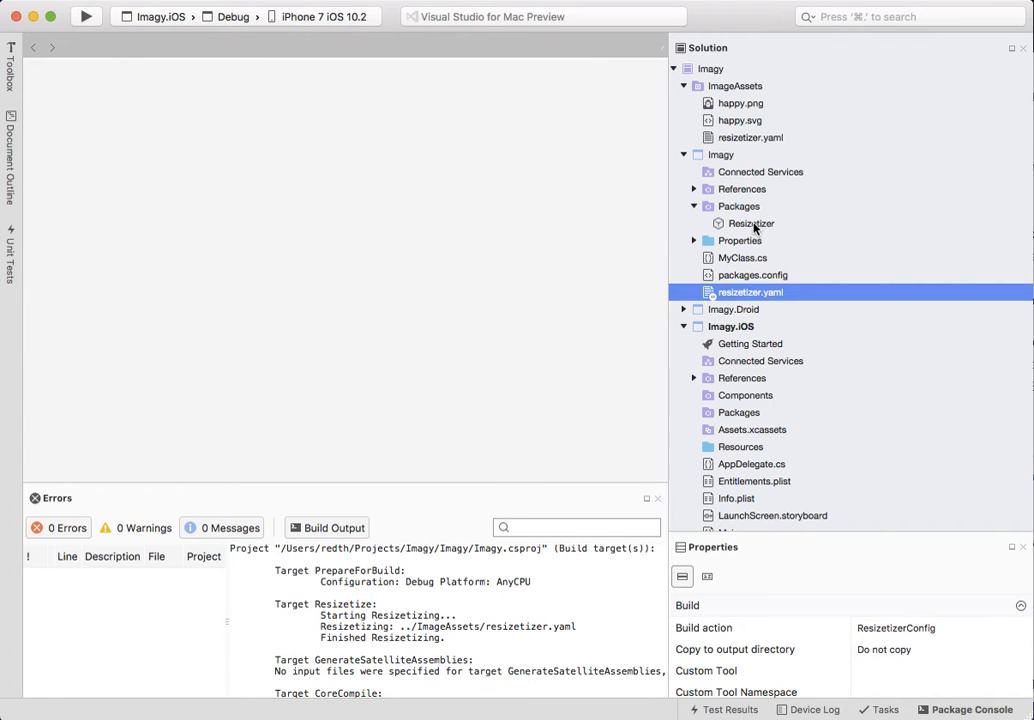
Inspect the properties of the Resizetizer package, the Imagy project and resizetizer.yaml
left_click(752, 224)
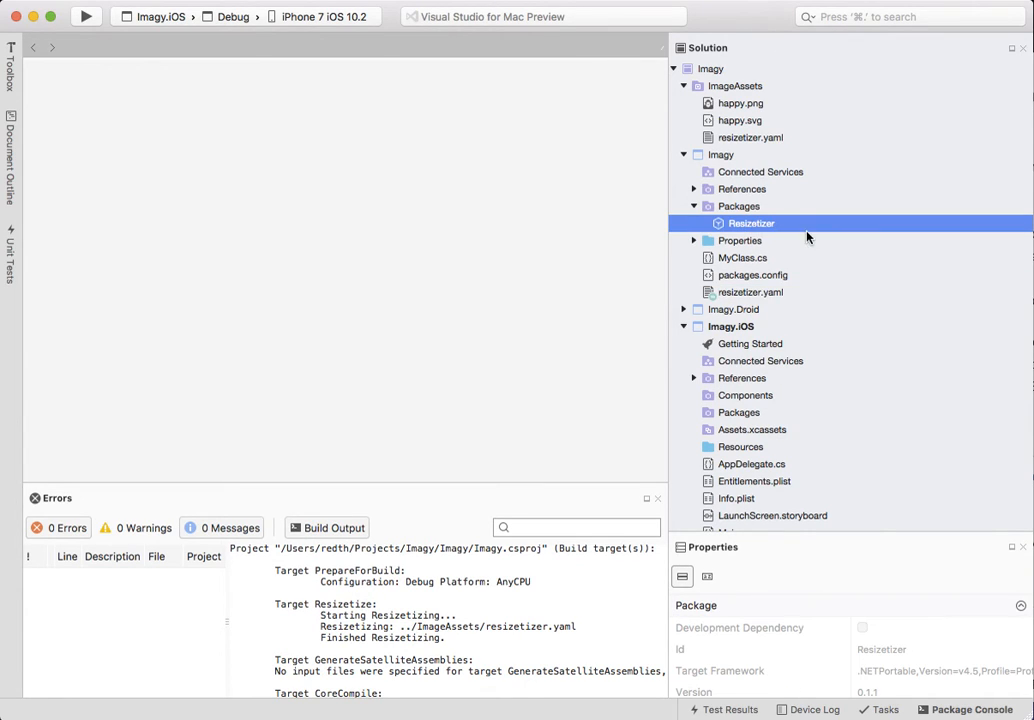
mouse_move(788, 244)
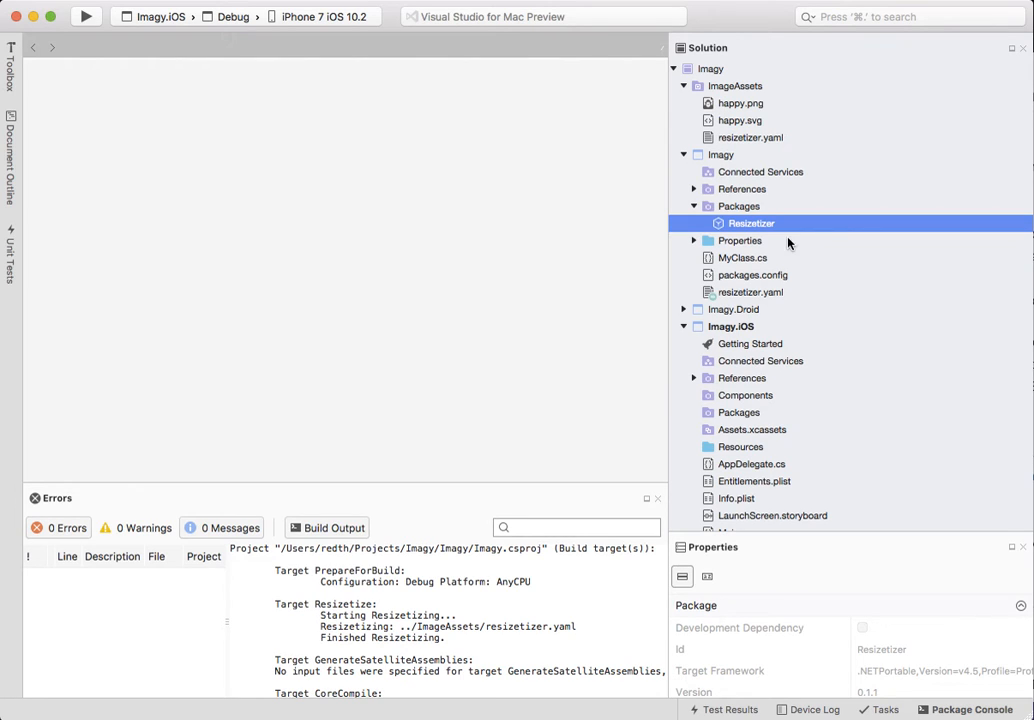
mouse_move(802, 232)
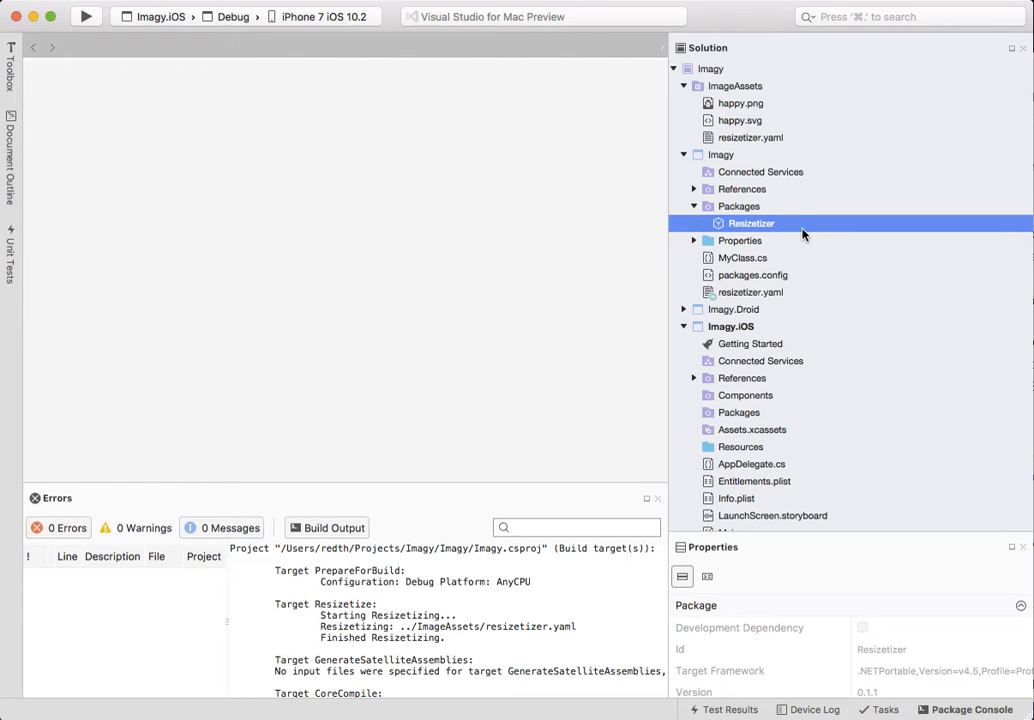
mouse_move(776, 156)
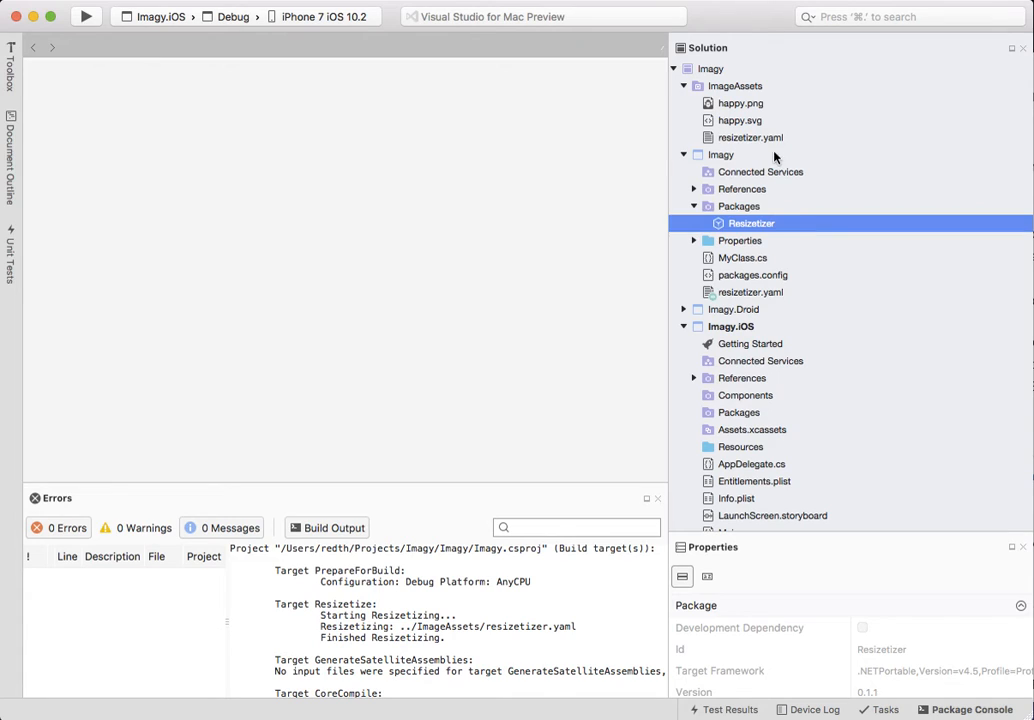
left_click(720, 154)
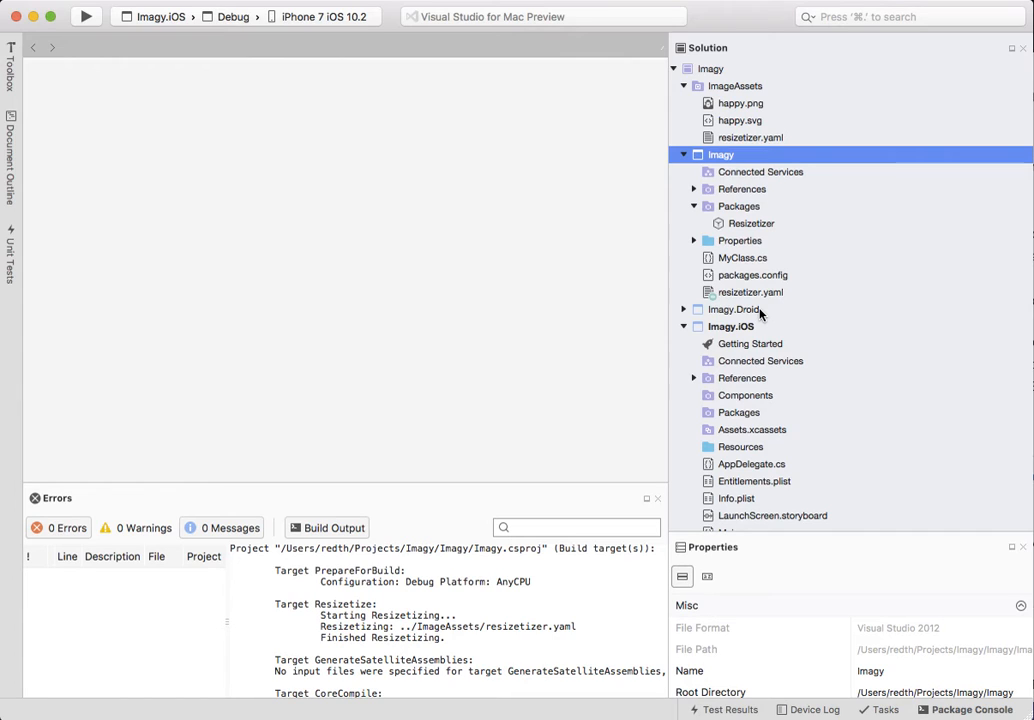
mouse_move(744, 268)
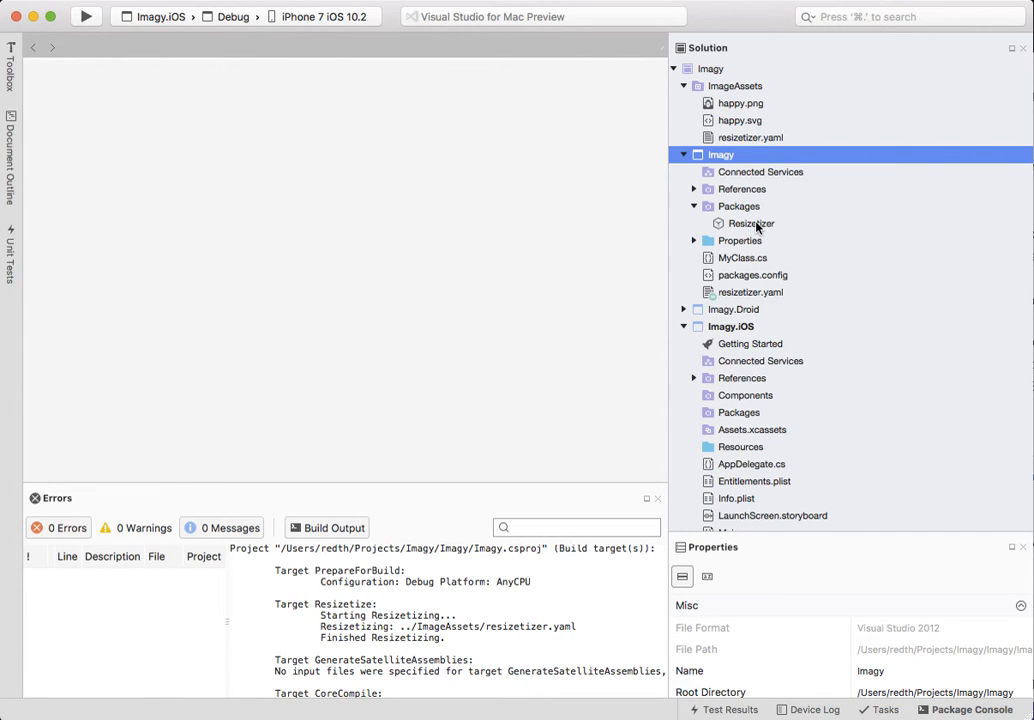
left_click(752, 224)
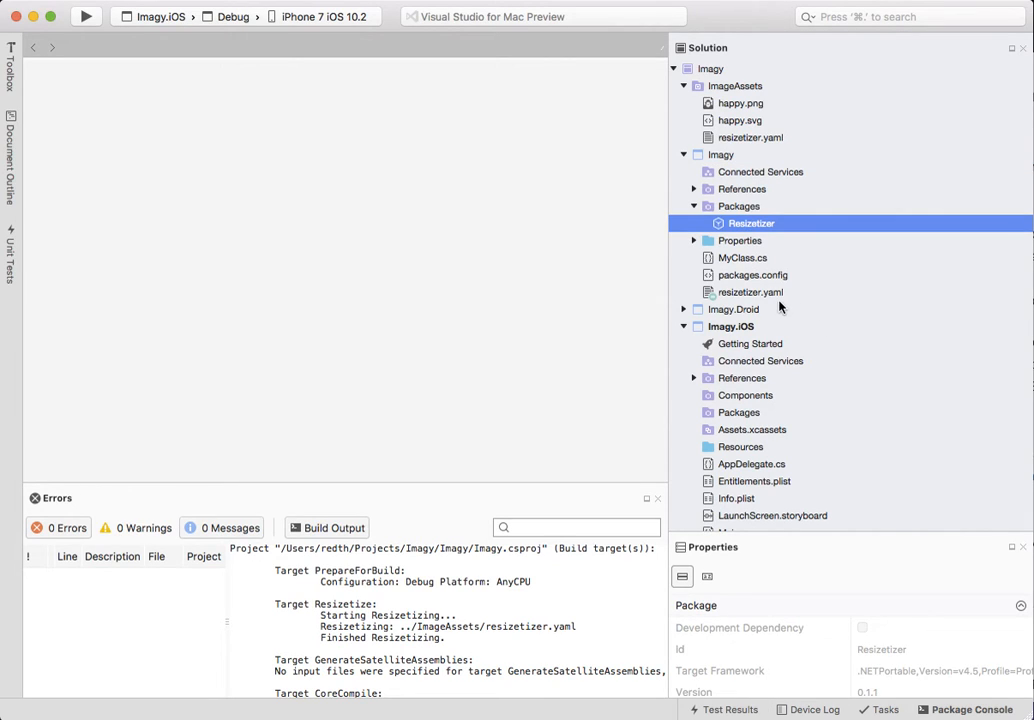
mouse_move(772, 298)
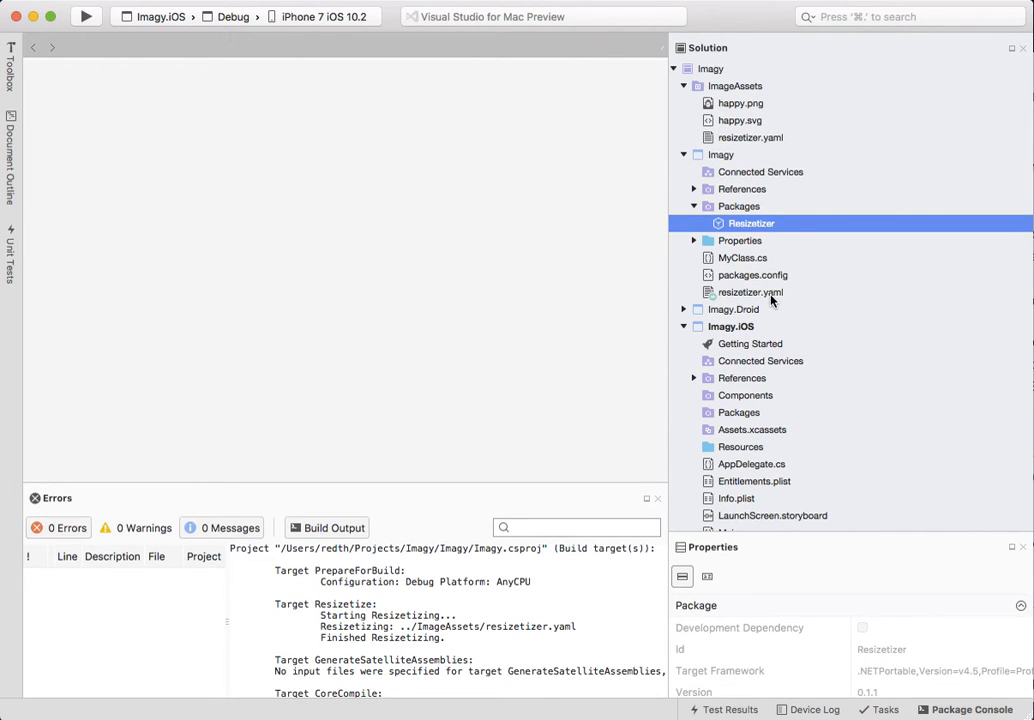
left_click(750, 292)
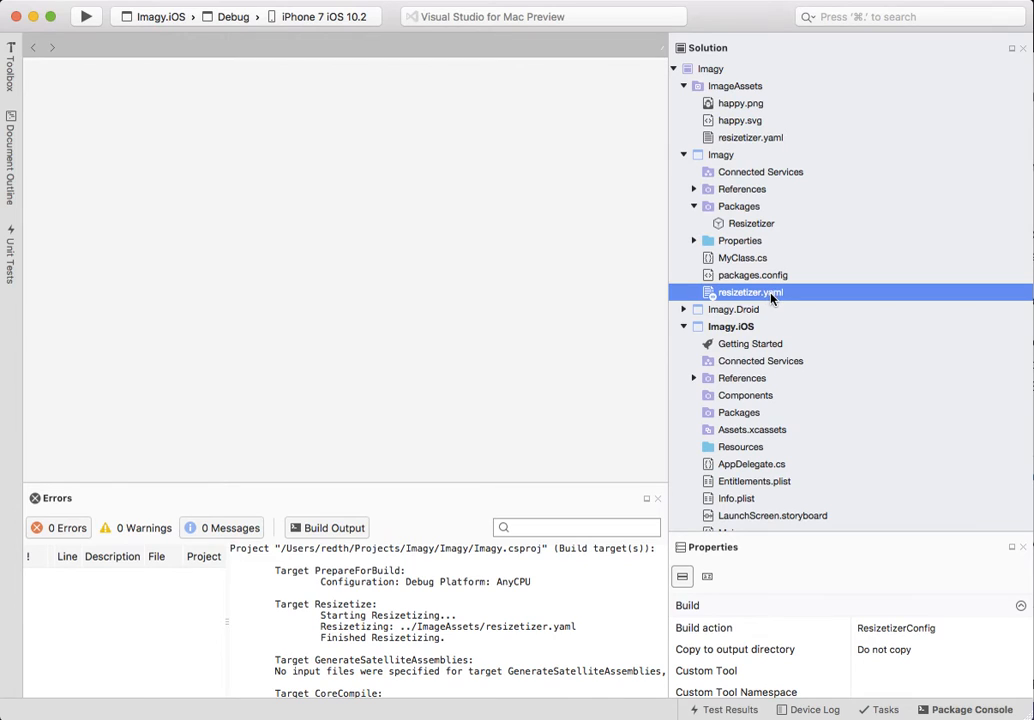
mouse_move(800, 296)
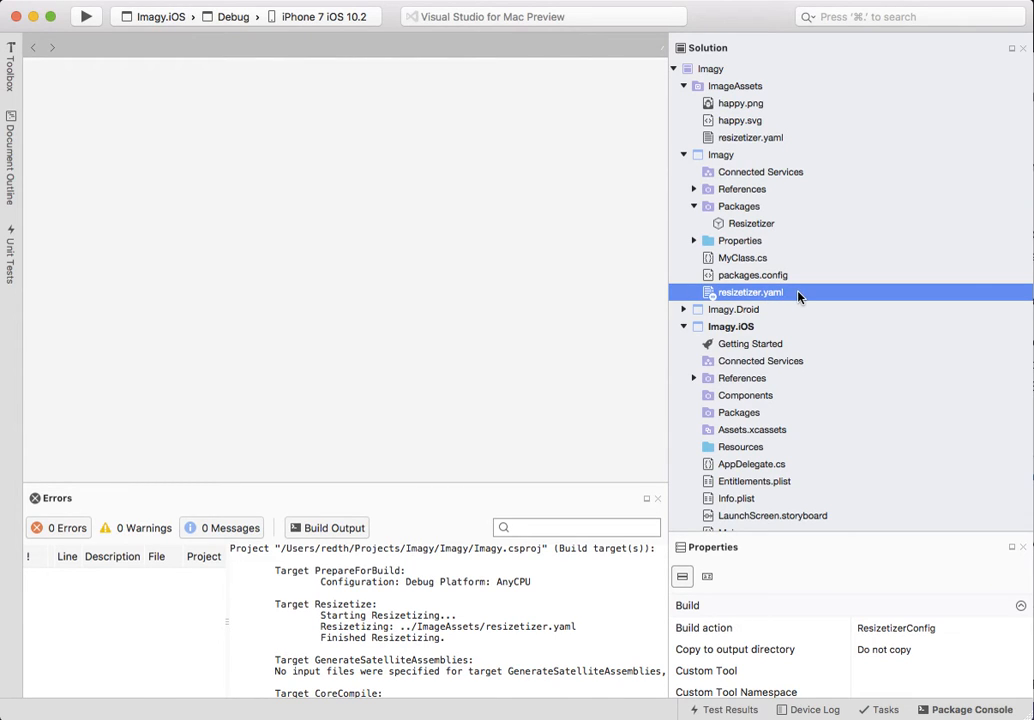
Open resizetizer.yaml in the editor and highlight the outputBasePath setting
right_click(748, 292)
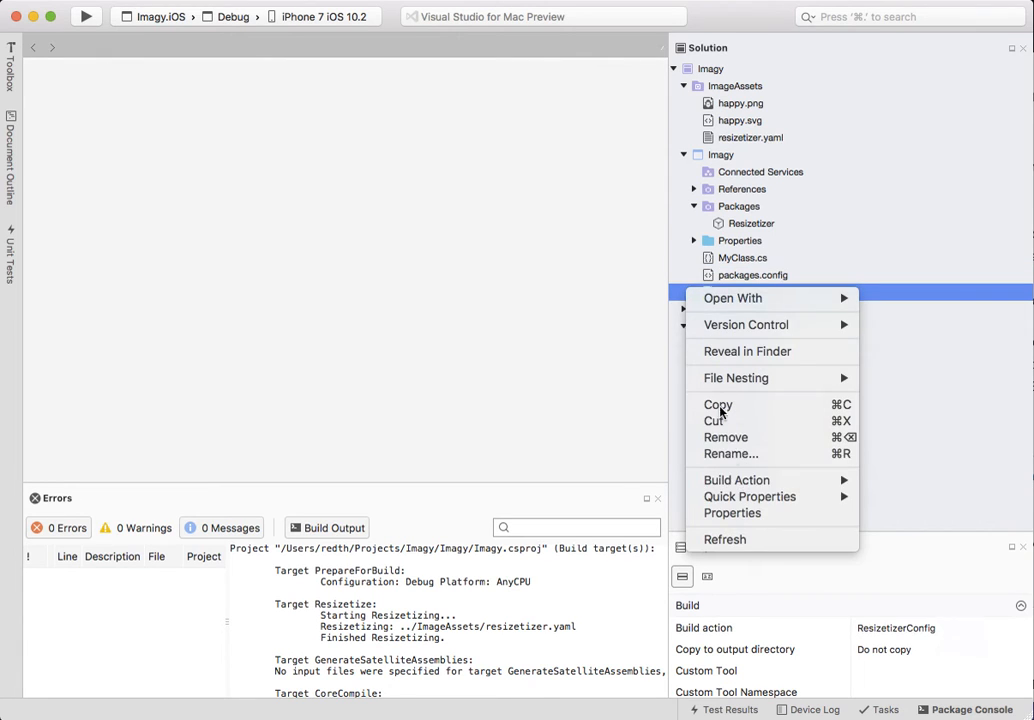
mouse_move(736, 480)
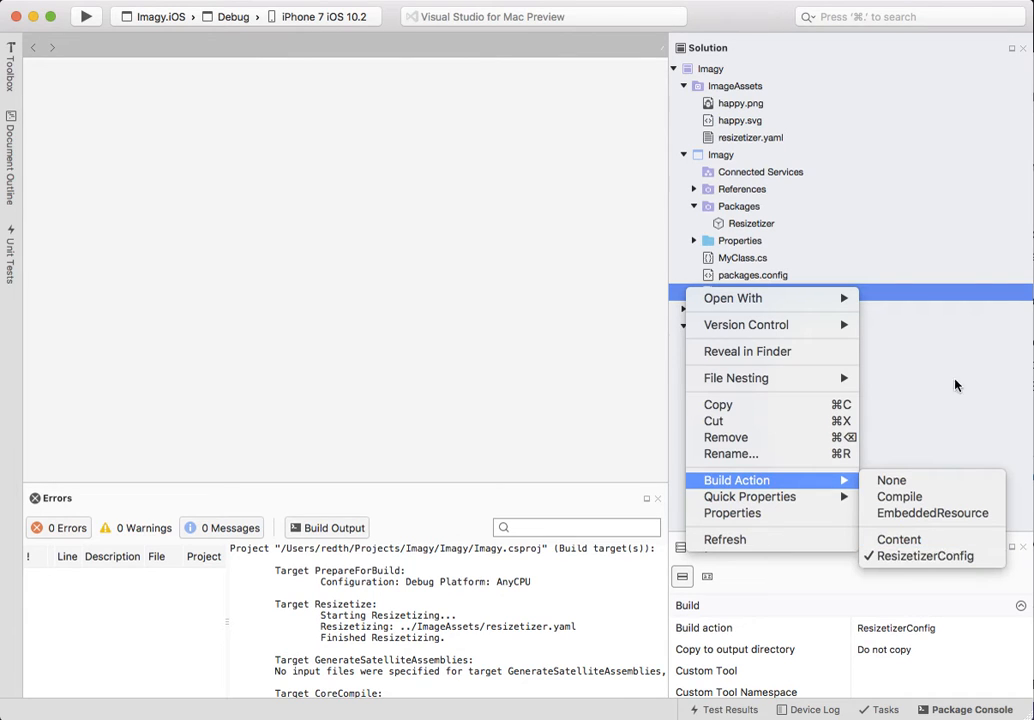
left_click(750, 292)
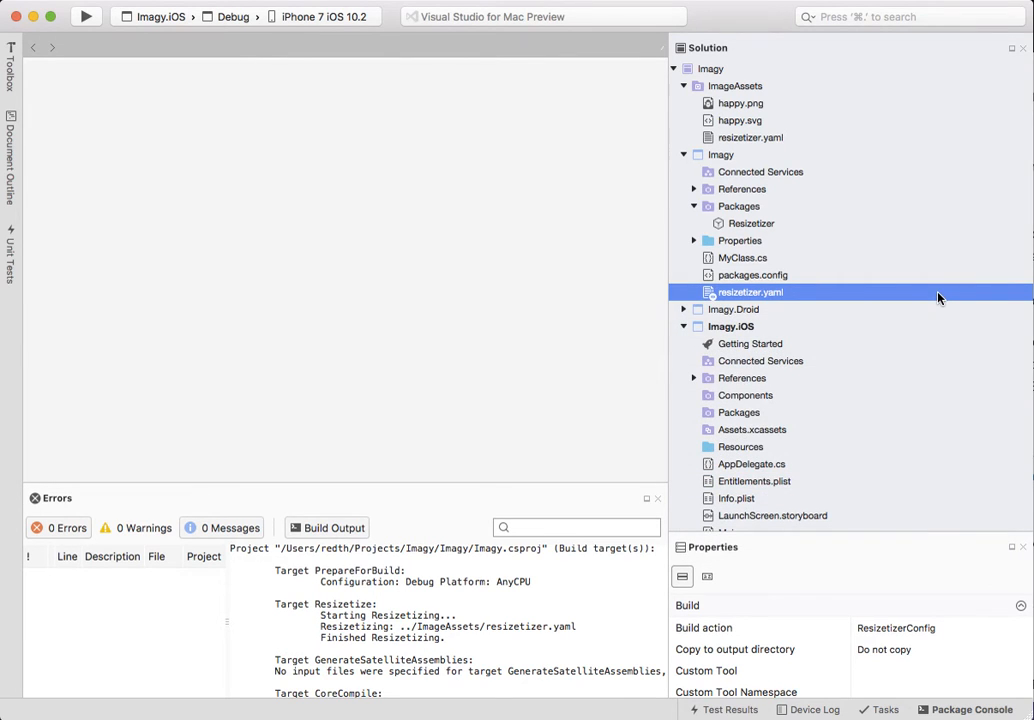
double_click(750, 292)
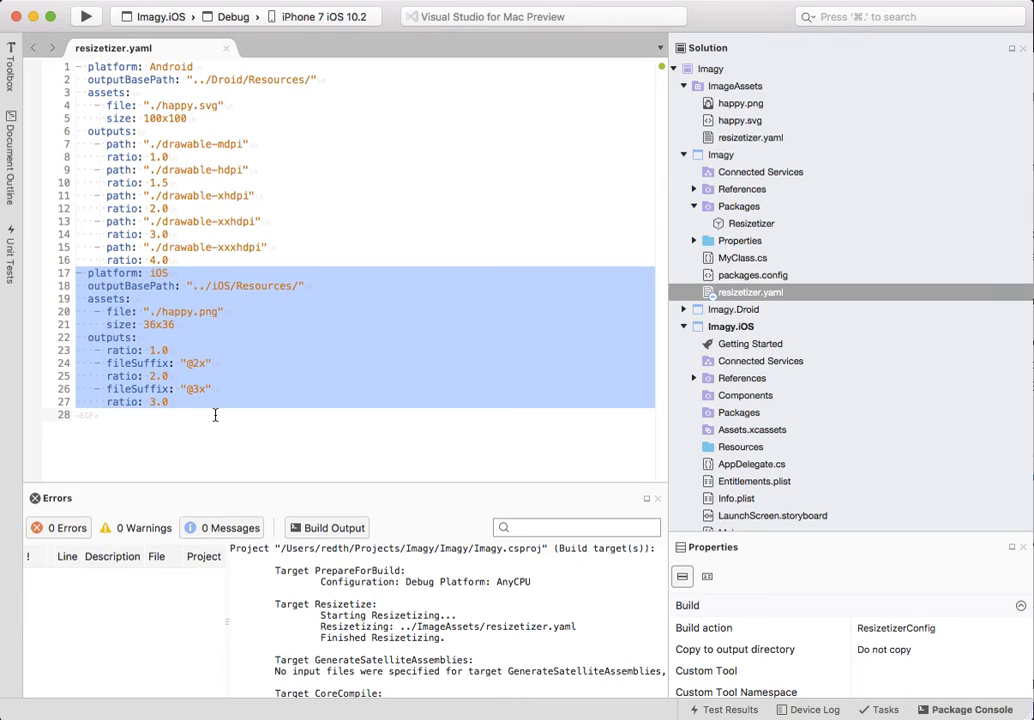
mouse_move(196, 236)
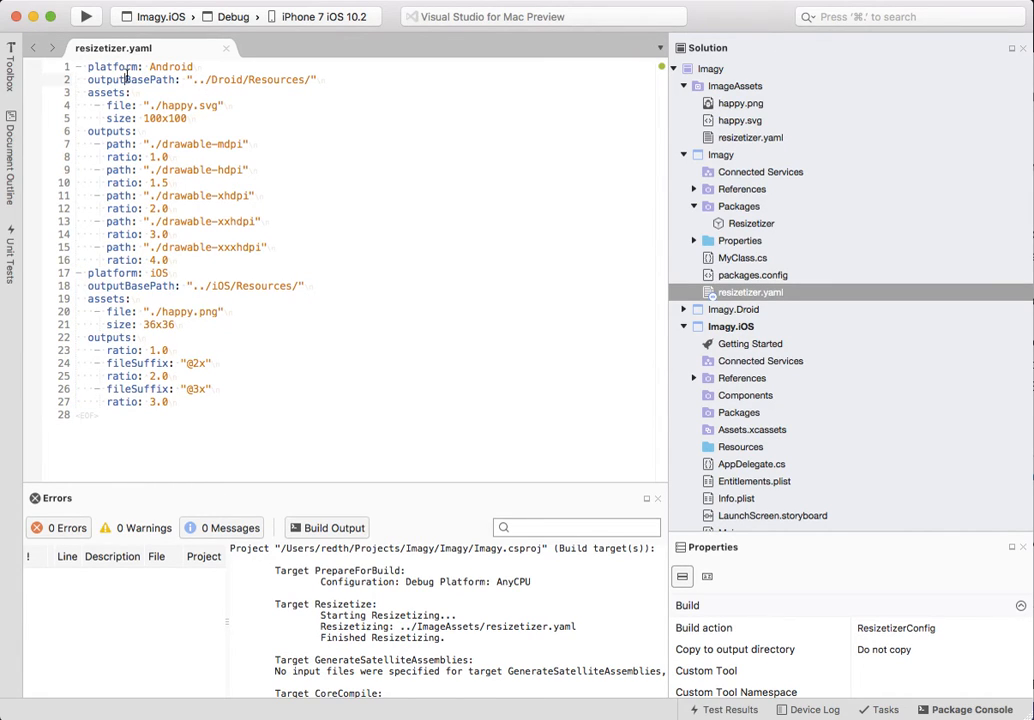
double_click(124, 78)
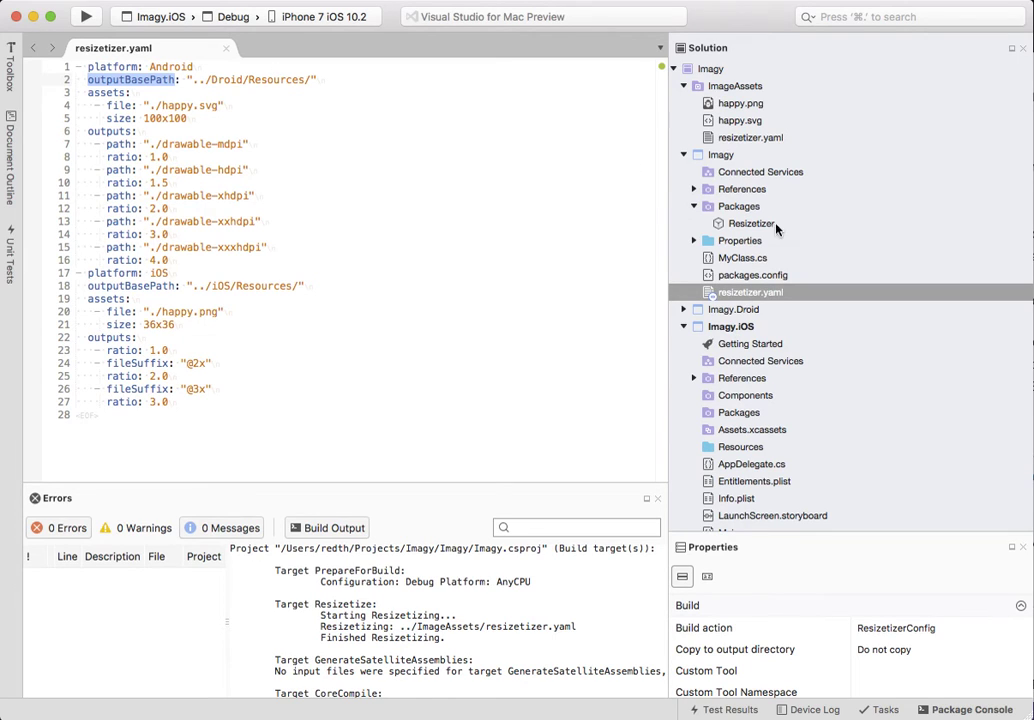
mouse_move(772, 144)
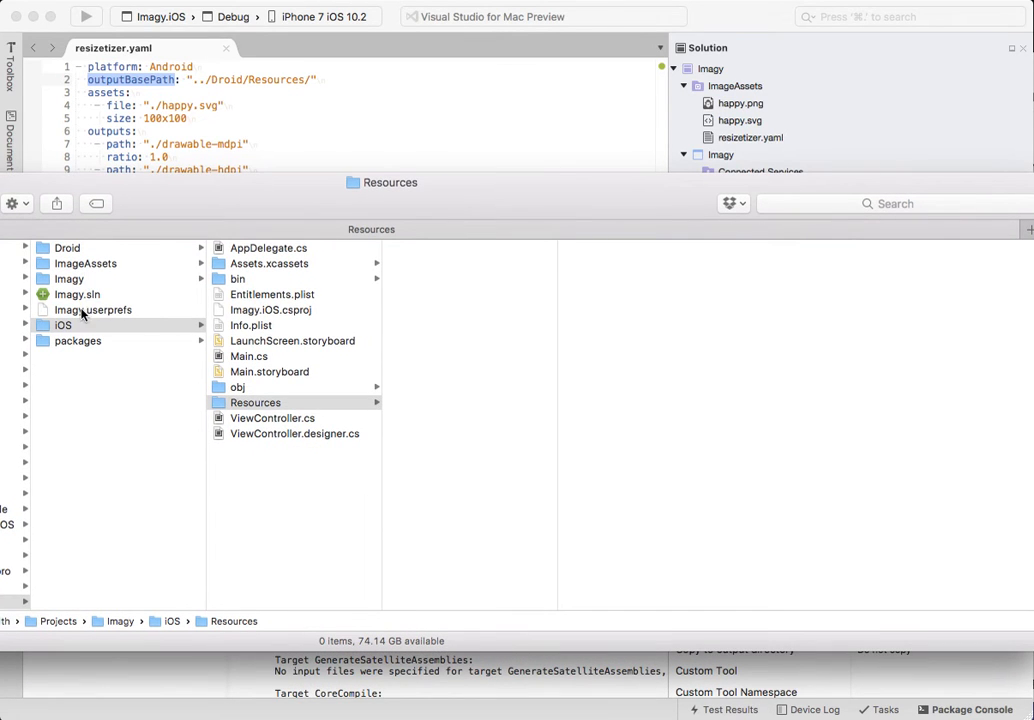
Preview happy.png inside ImageAssets, then browse the Imagy and Droid project folders in Finder
left_click(84, 264)
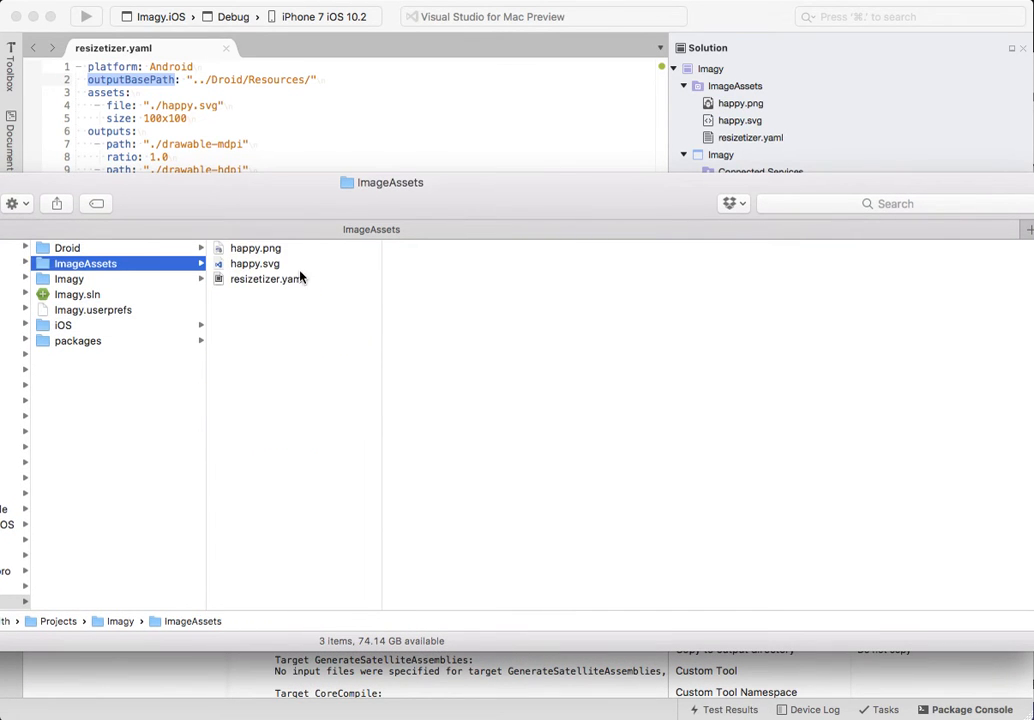
left_click(256, 248)
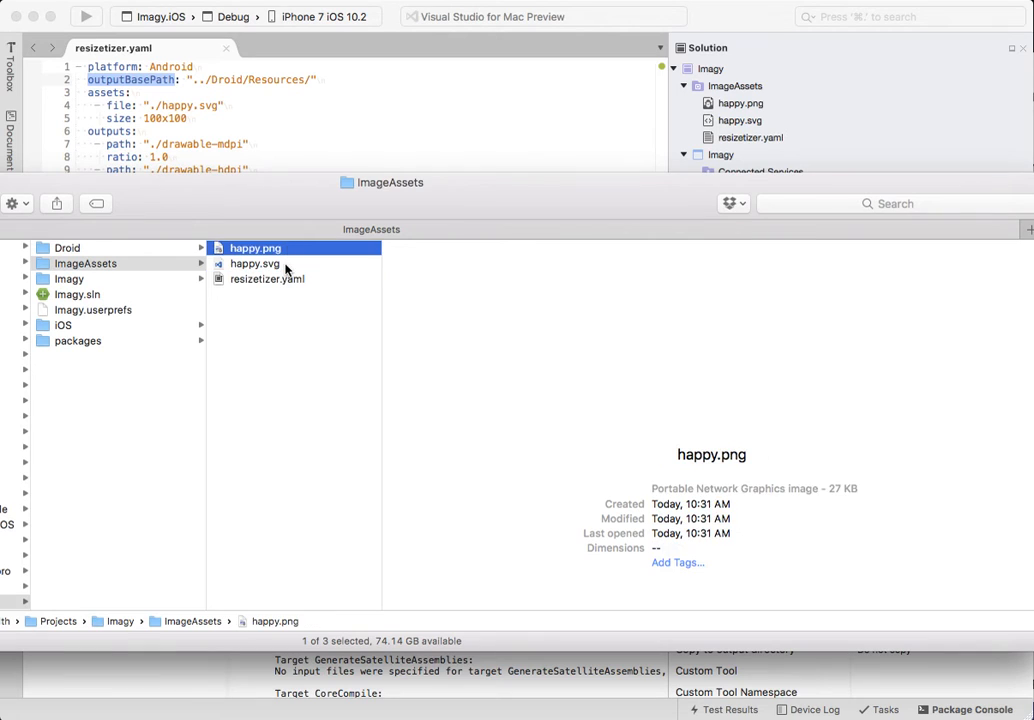
left_click(254, 264)
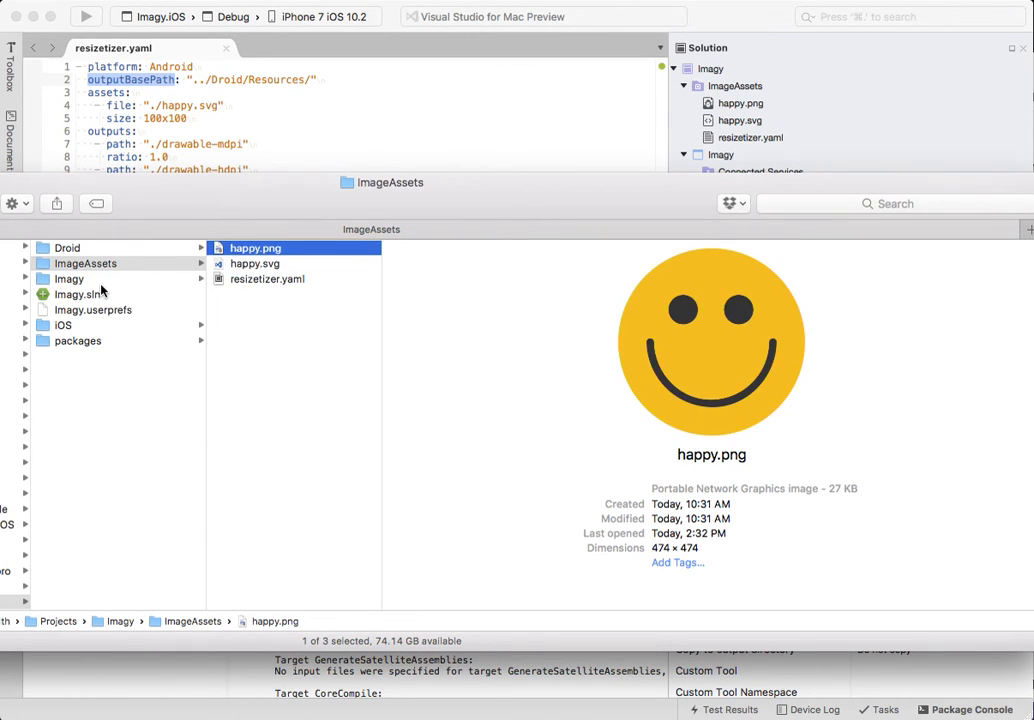
left_click(68, 278)
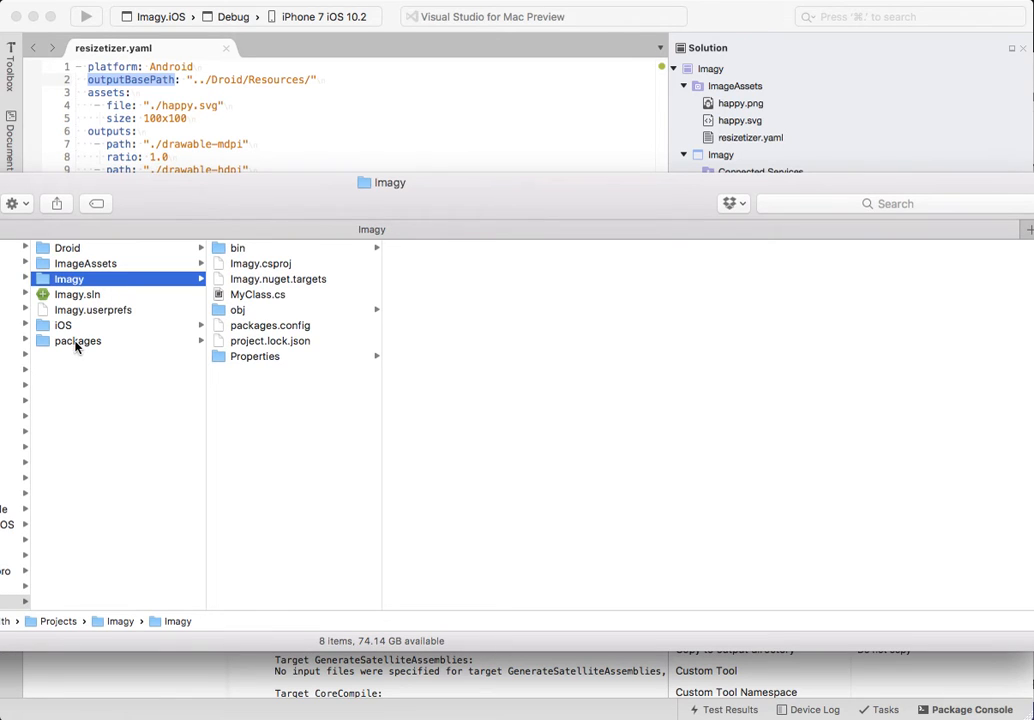
left_click(68, 248)
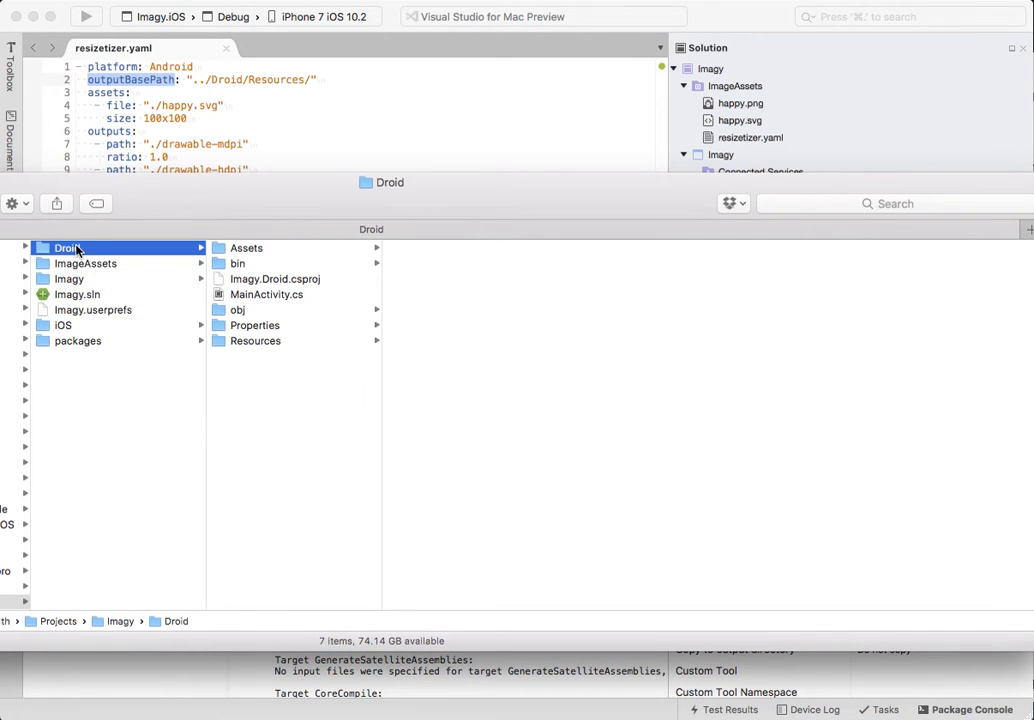
mouse_move(440, 192)
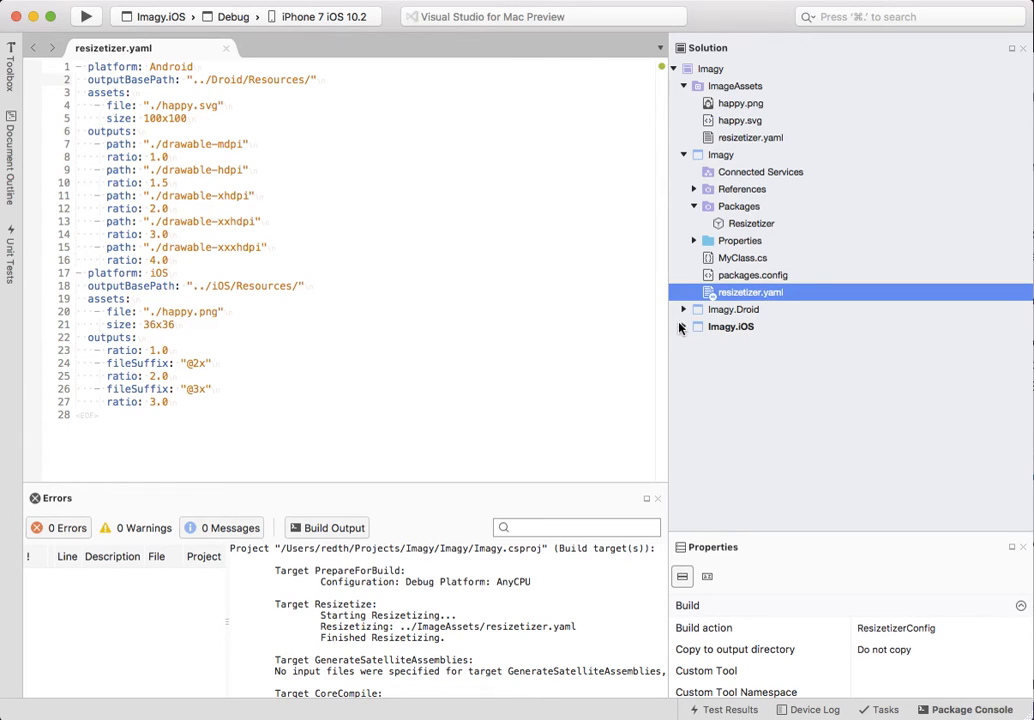
Expand Imagy.Droid and its Resources folder to list the drawable, mipmap, layout and values folders
left_click(684, 308)
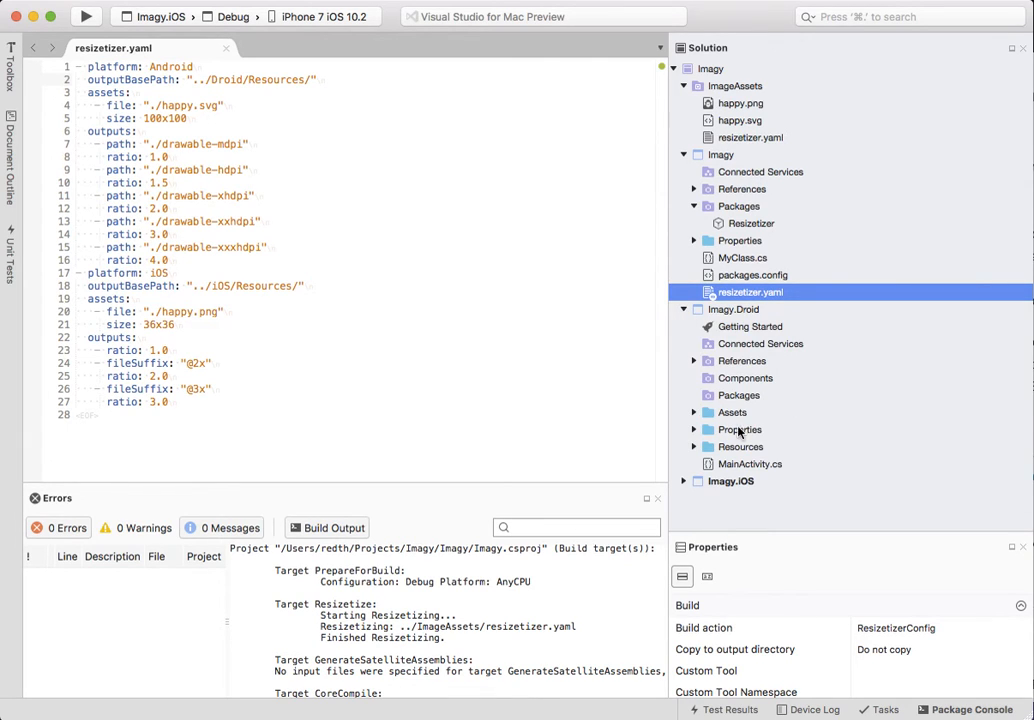
left_click(696, 448)
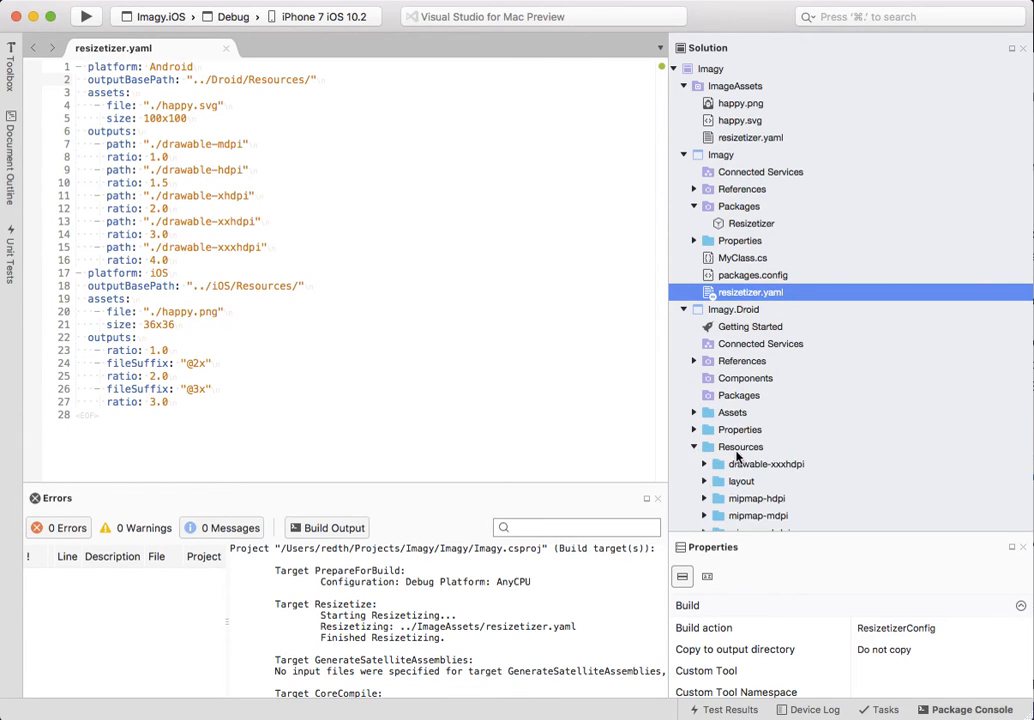
scroll("down", 3)
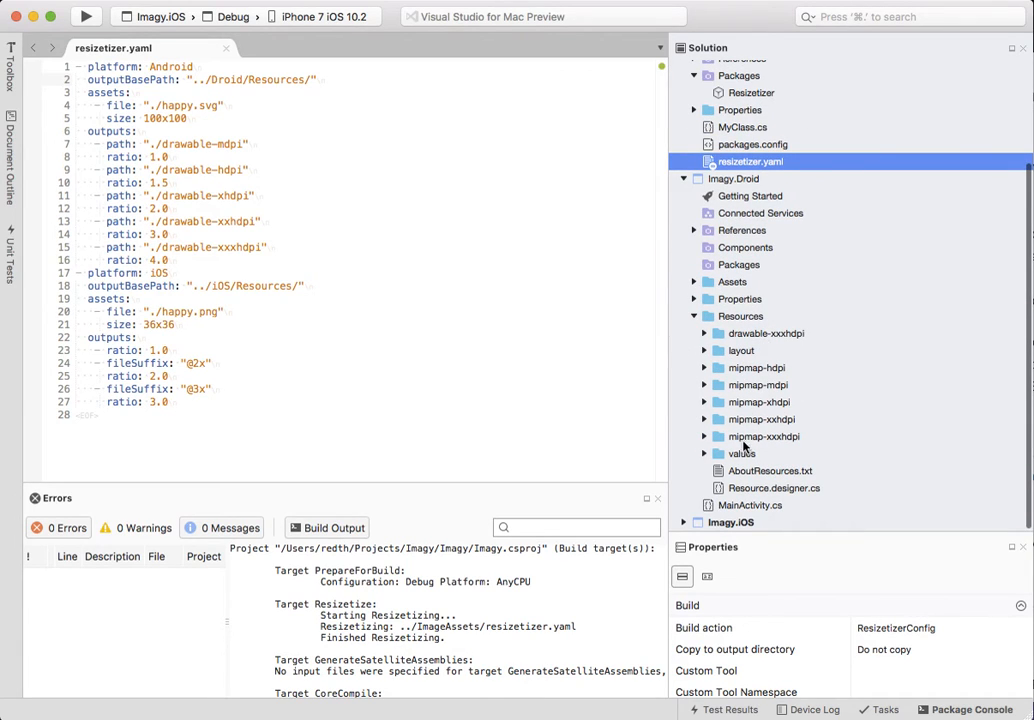
mouse_move(752, 350)
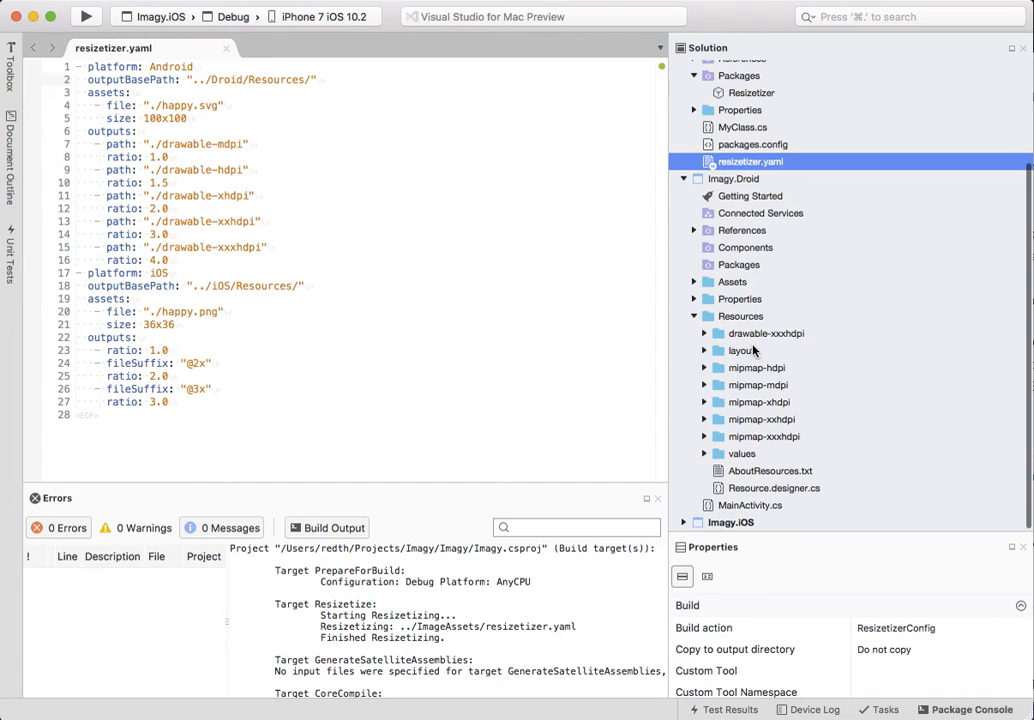
mouse_move(784, 342)
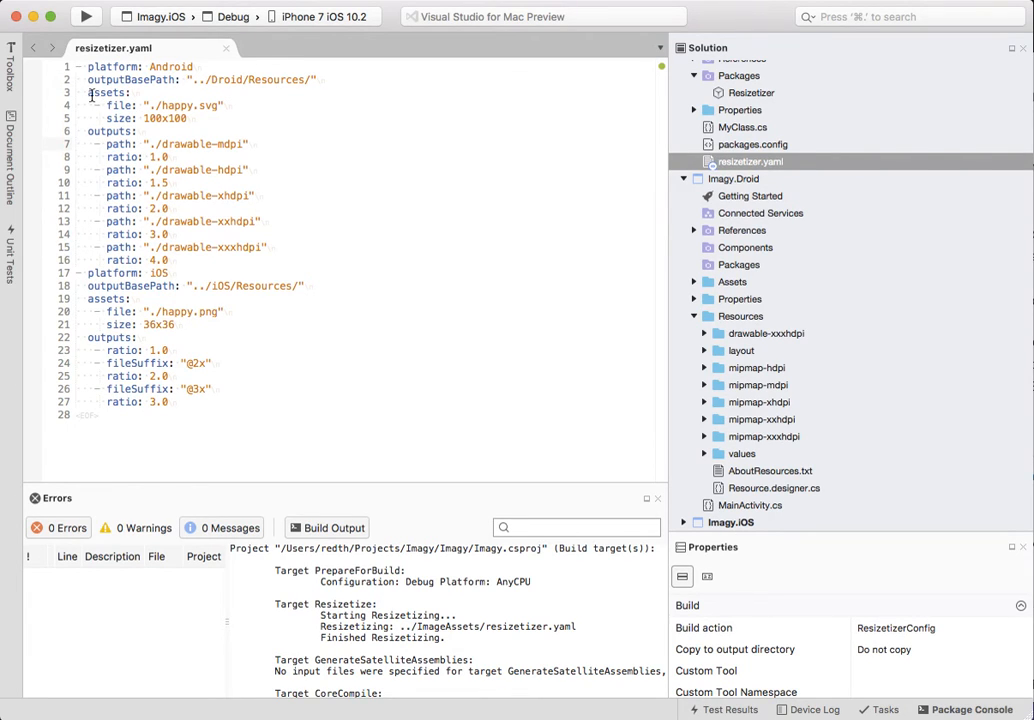
left_click_drag(88, 92, 222, 118)
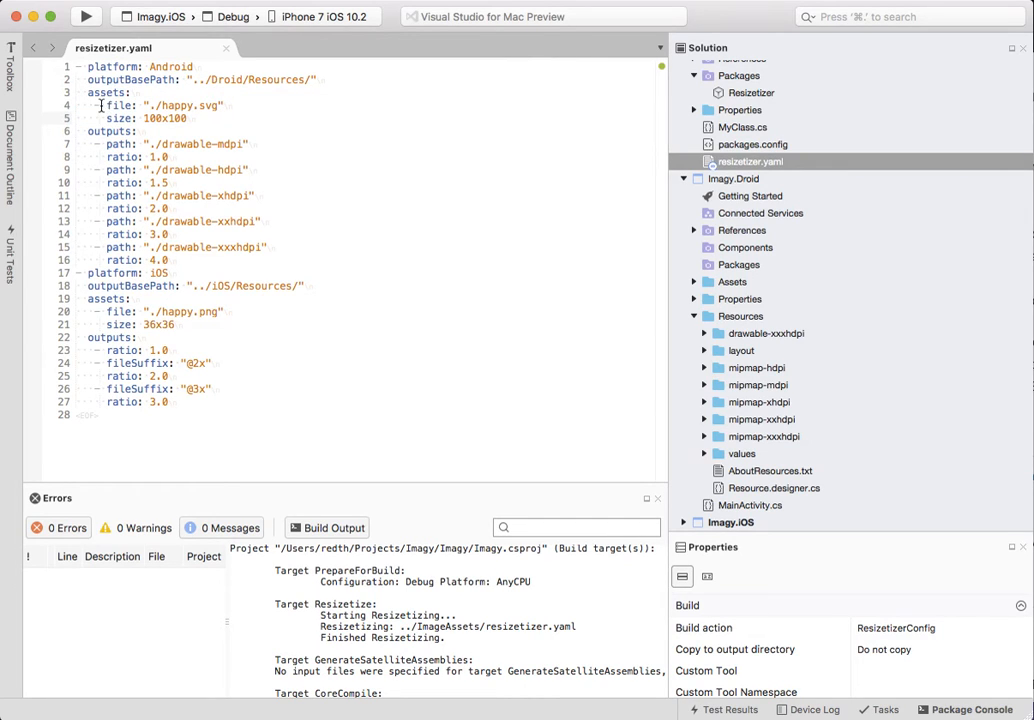
left_click_drag(104, 104, 188, 118)
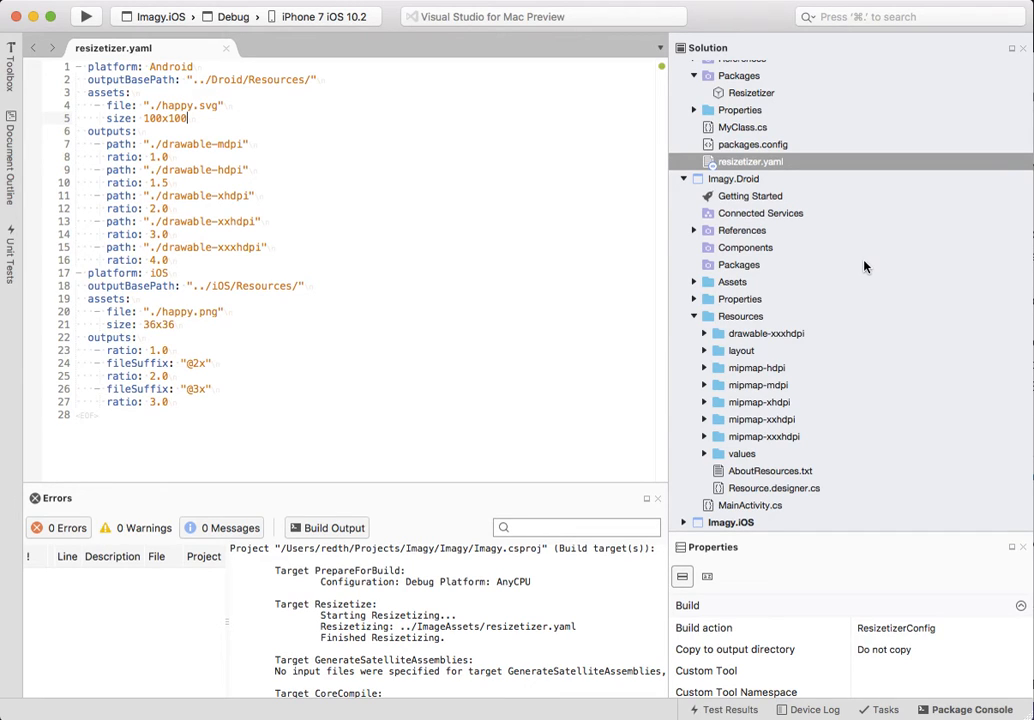
mouse_move(296, 122)
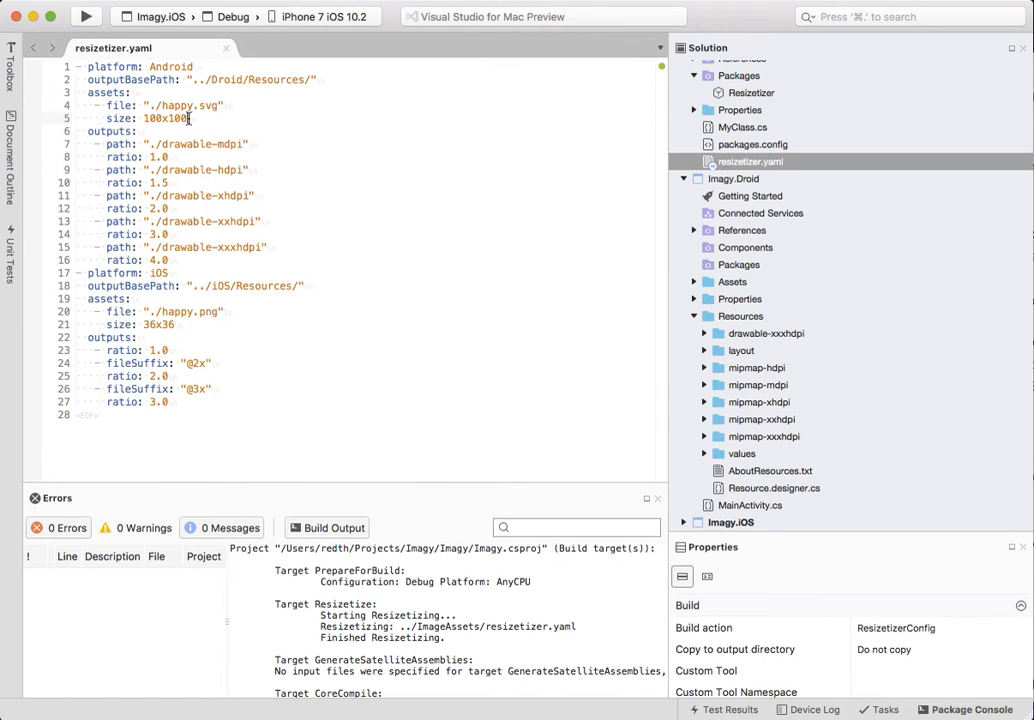
double_click(144, 120)
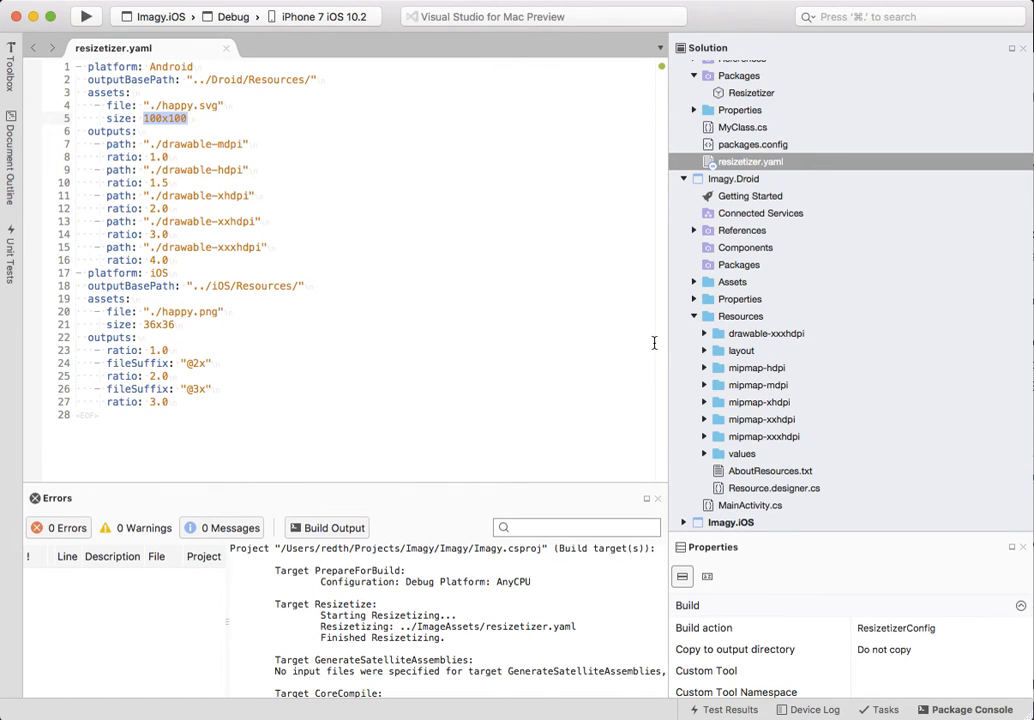
mouse_move(614, 340)
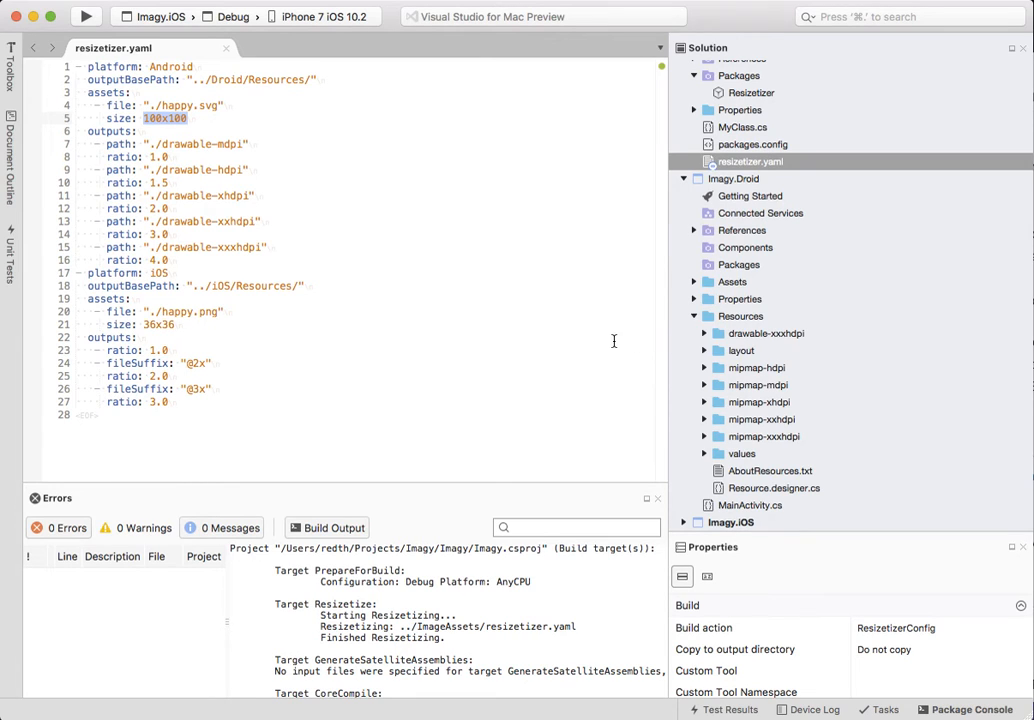
mouse_move(170, 156)
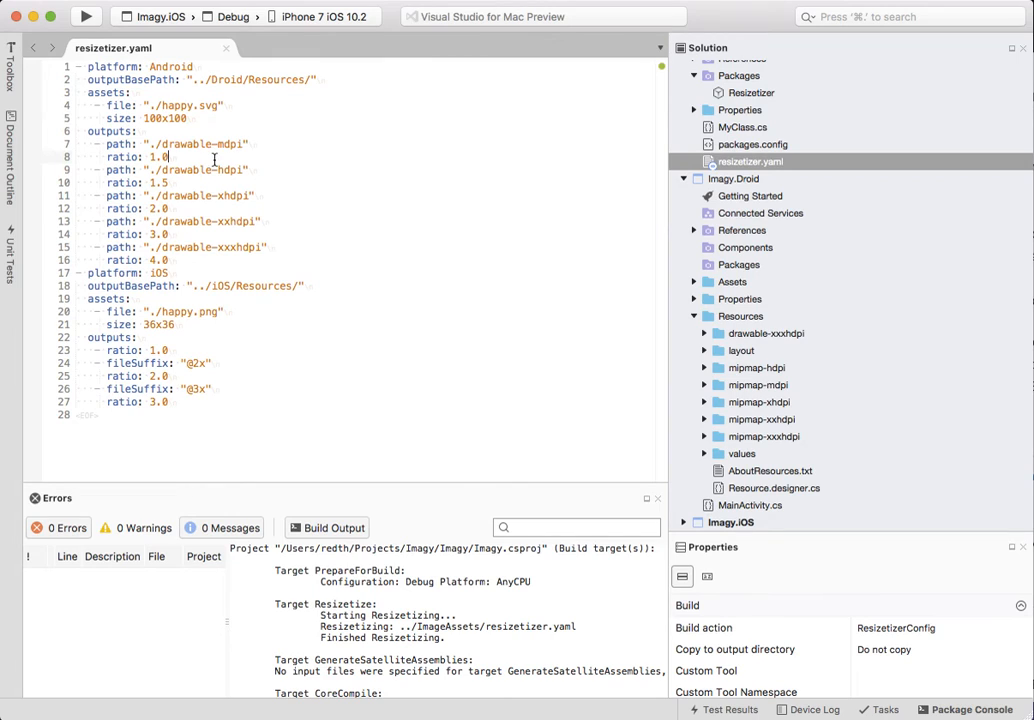
mouse_move(270, 172)
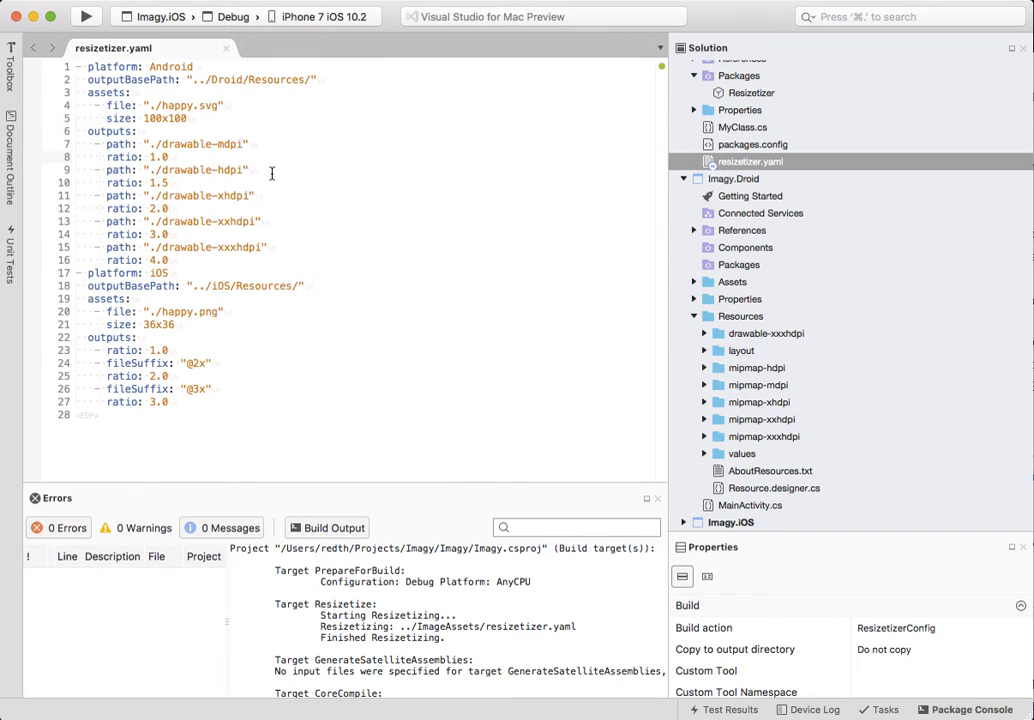
mouse_move(202, 116)
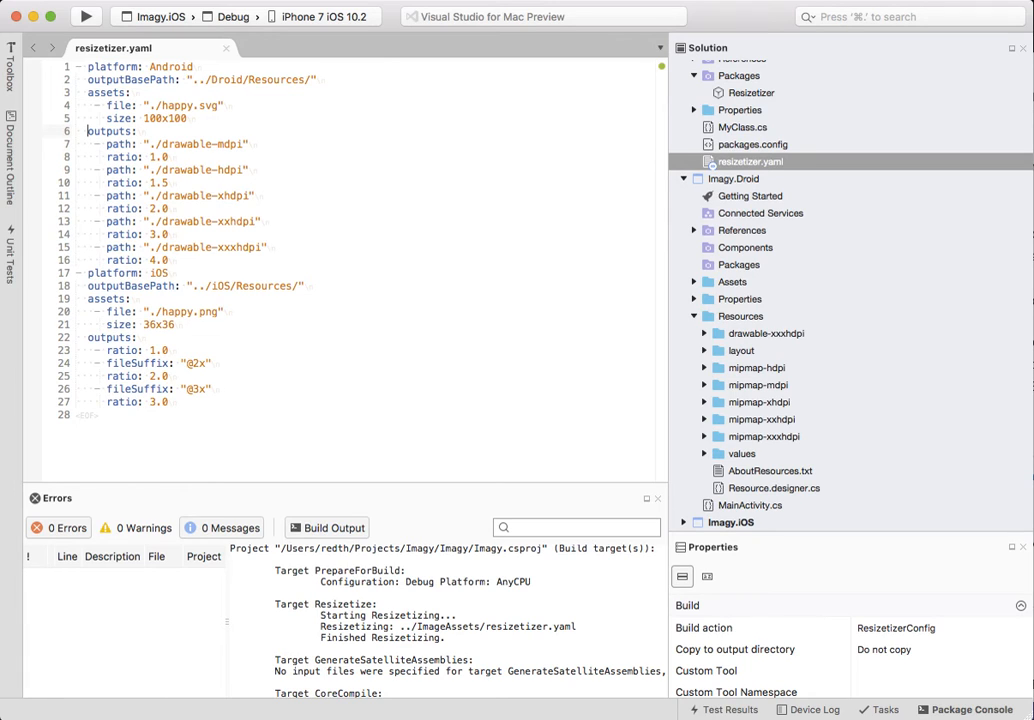
Collapse Imagy.Droid after checking drawable-xxxhdpi and expand Imagy.iOS to show Assets.xcassets and Resources
left_click_drag(90, 144, 170, 182)
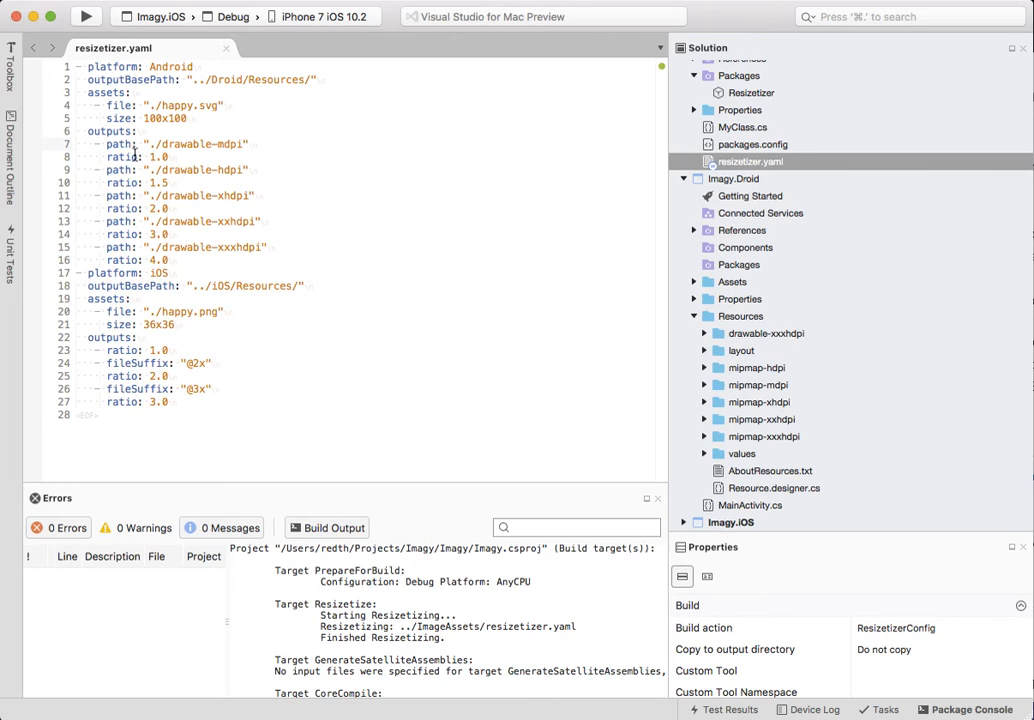
double_click(180, 144)
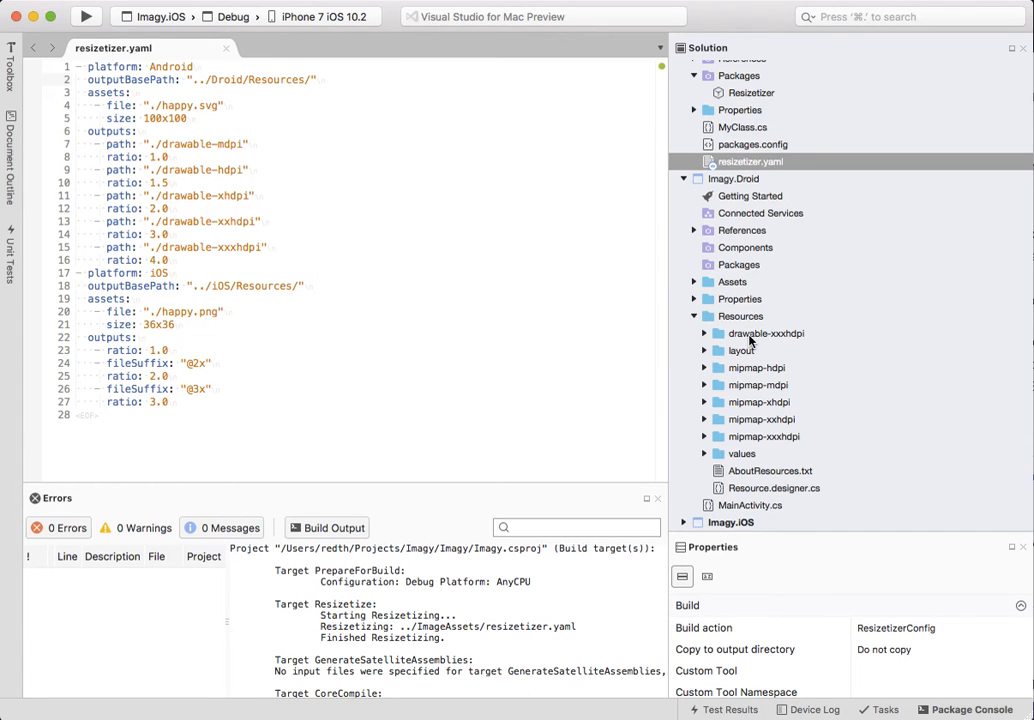
left_click(764, 332)
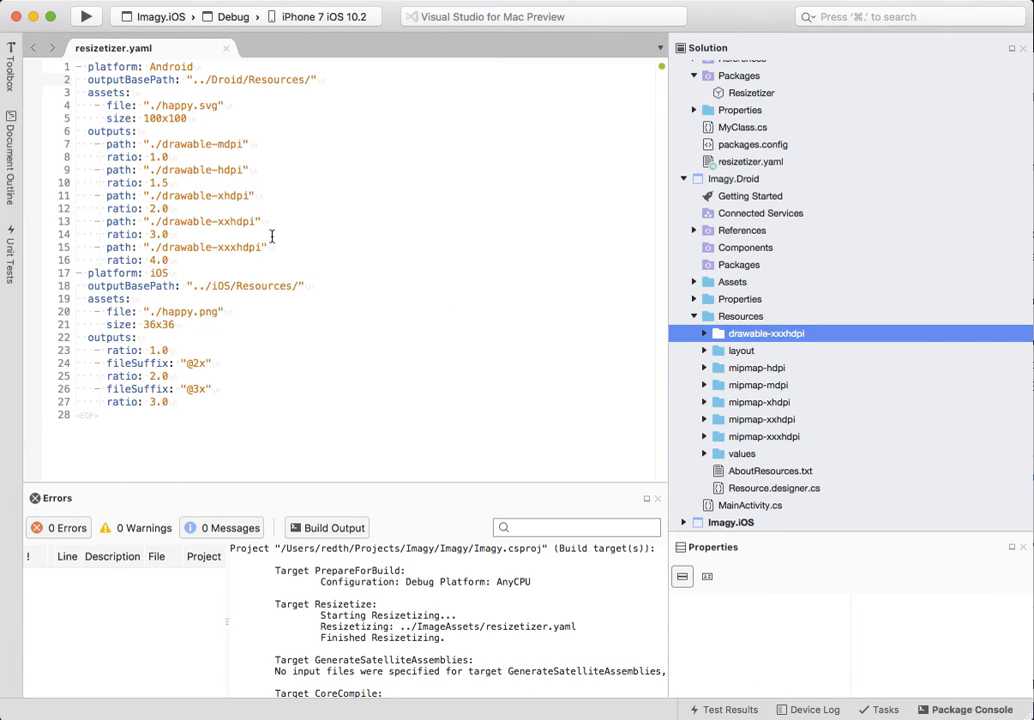
left_click(766, 332)
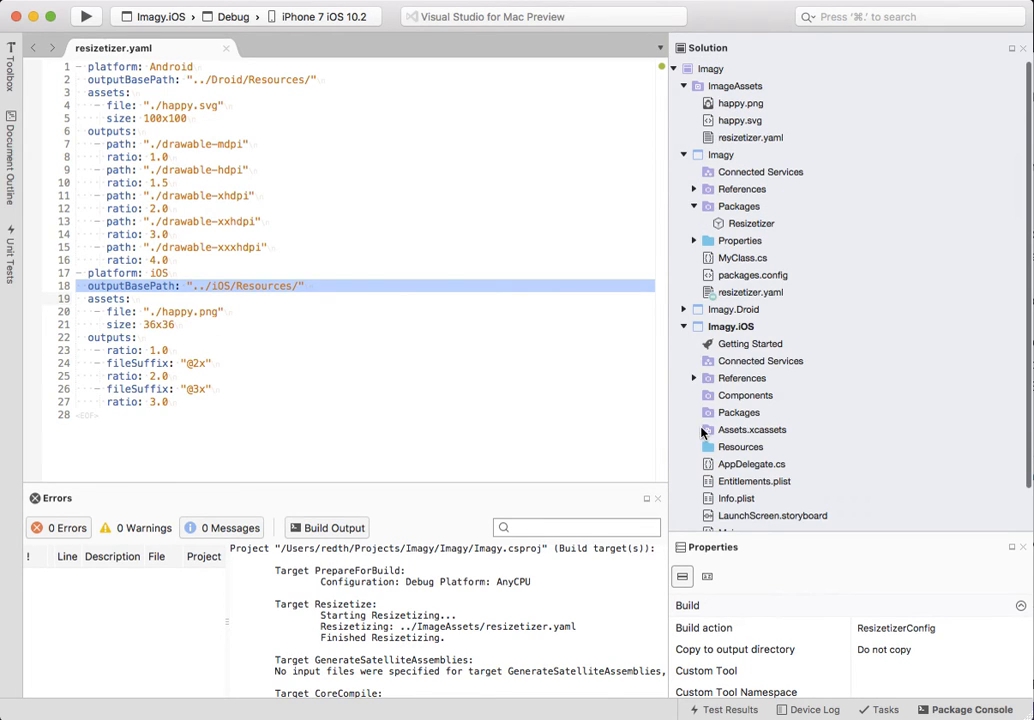
left_click(740, 448)
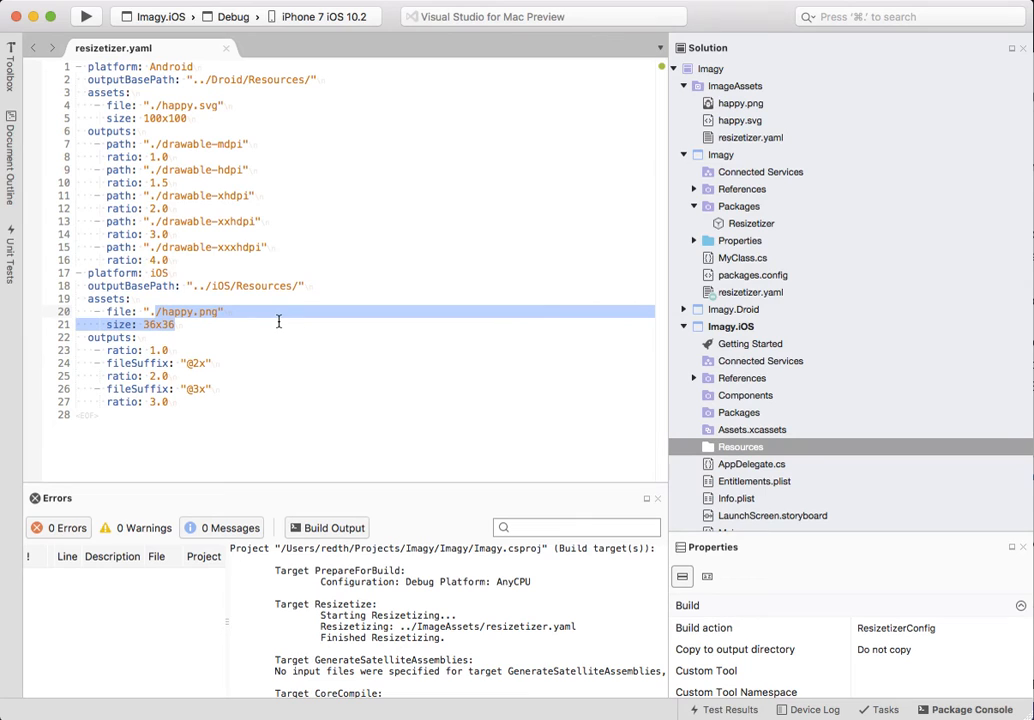
left_click(740, 104)
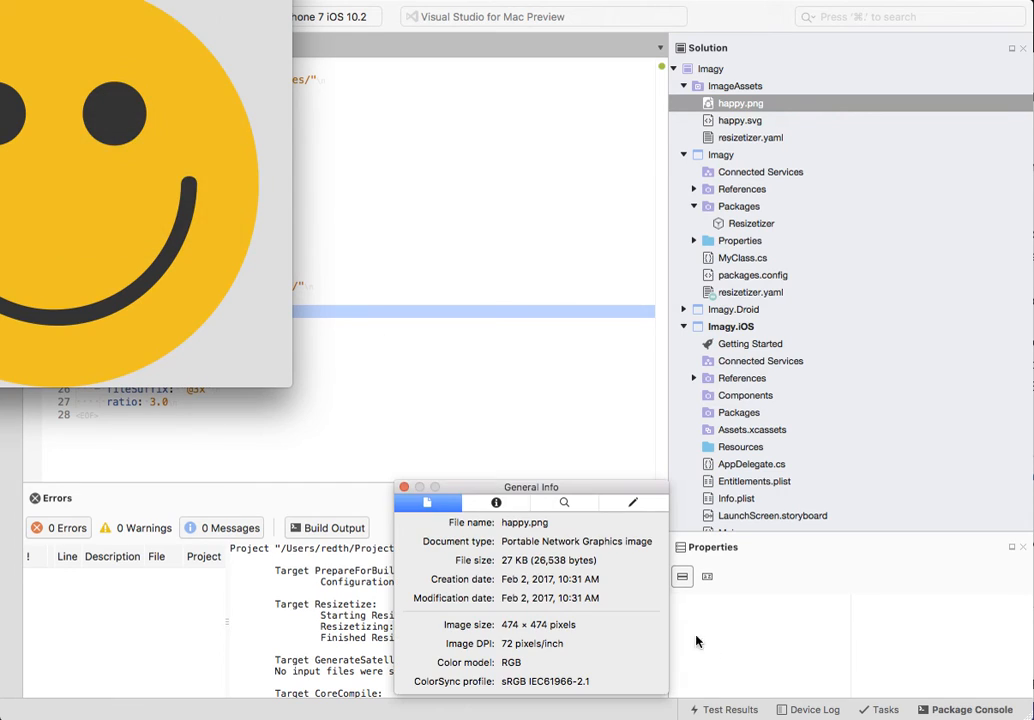
mouse_move(502, 628)
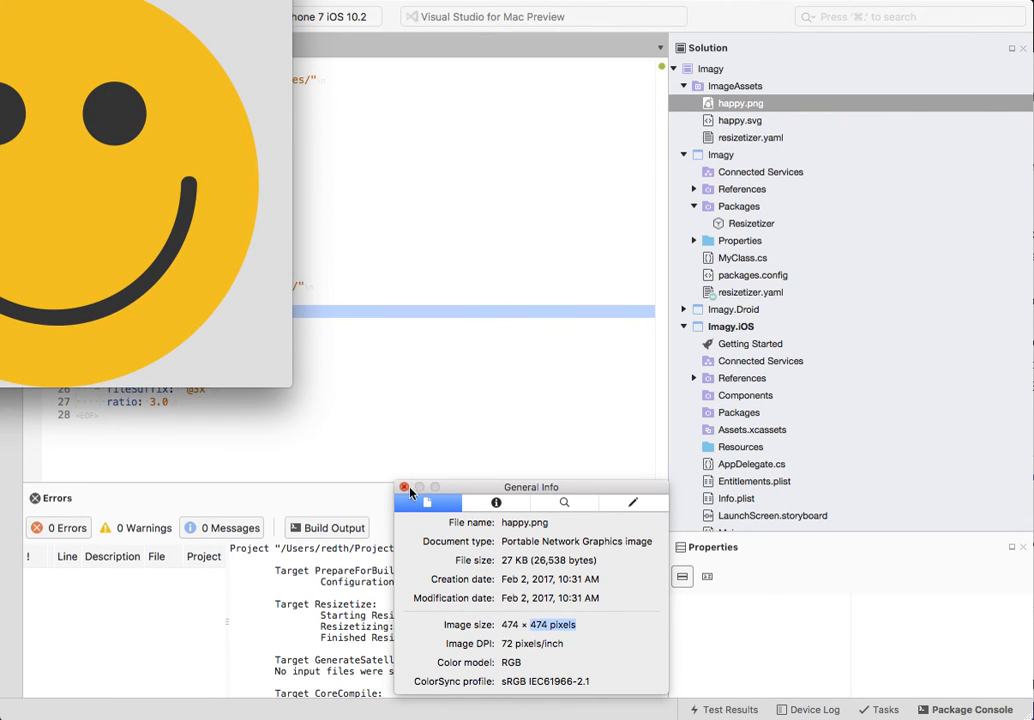
left_click(408, 488)
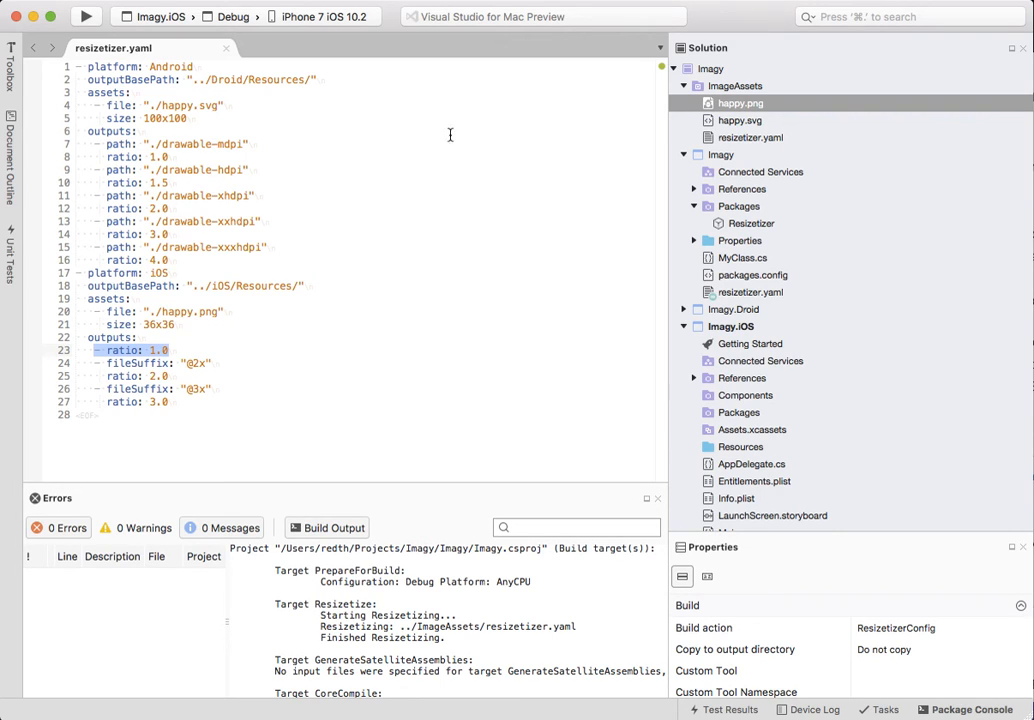
left_click(212, 360)
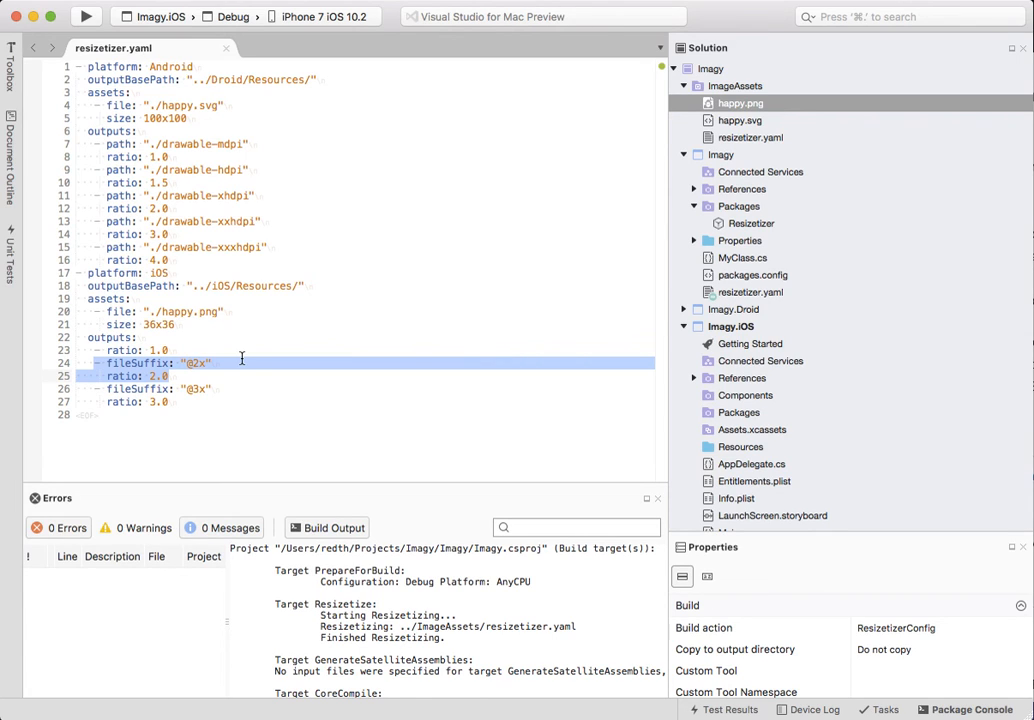
left_click(172, 376)
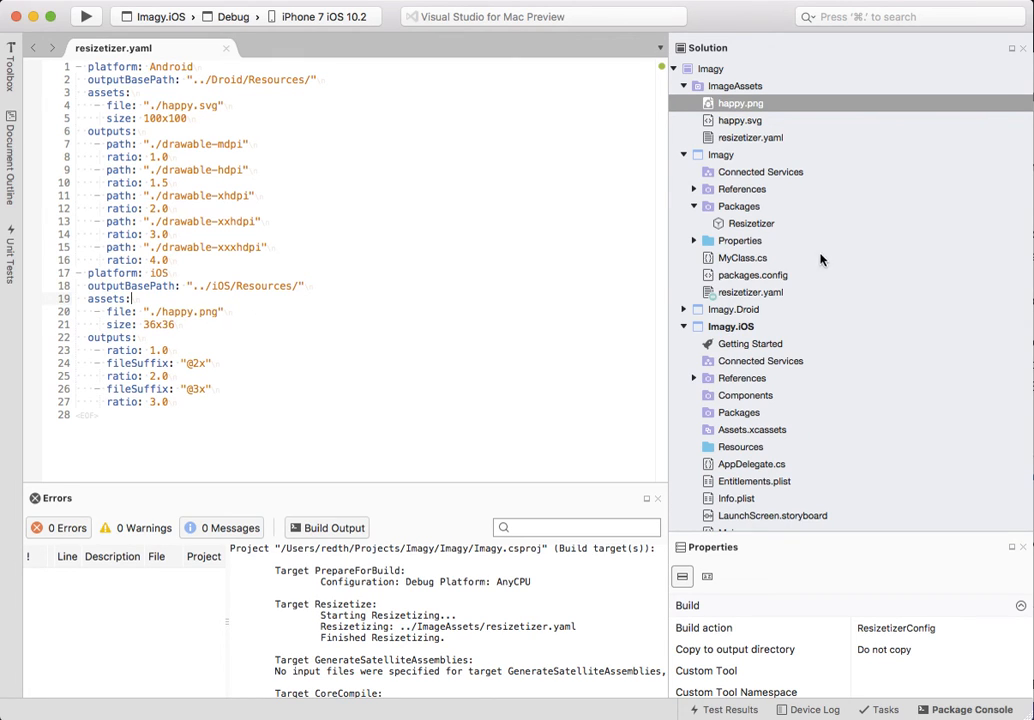
left_click(720, 154)
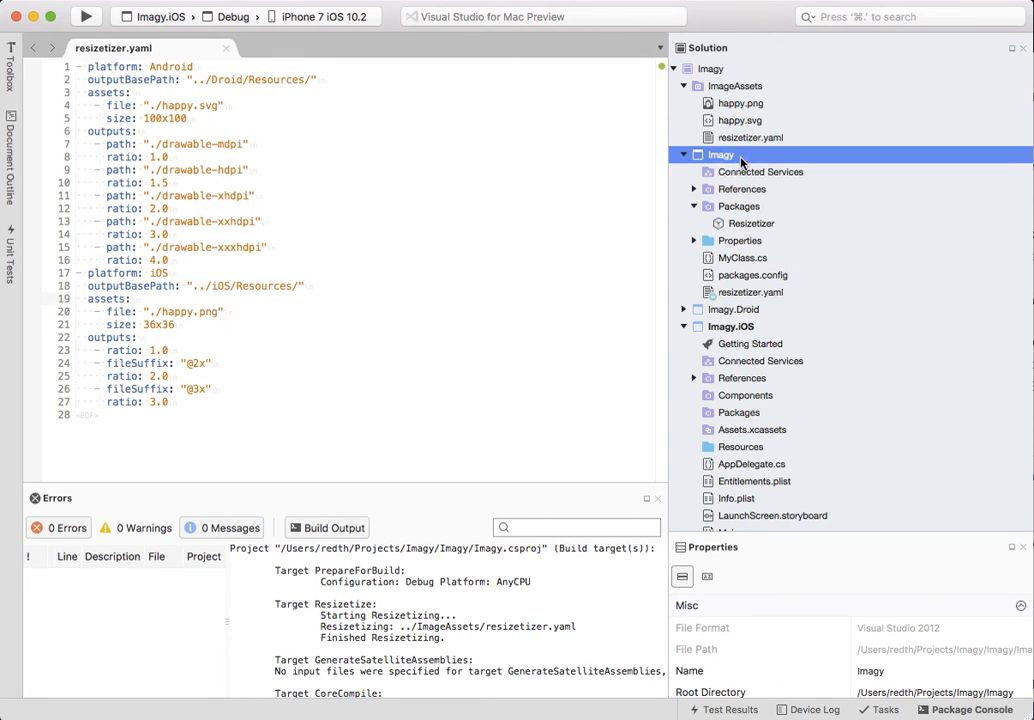
left_click(92, 24)
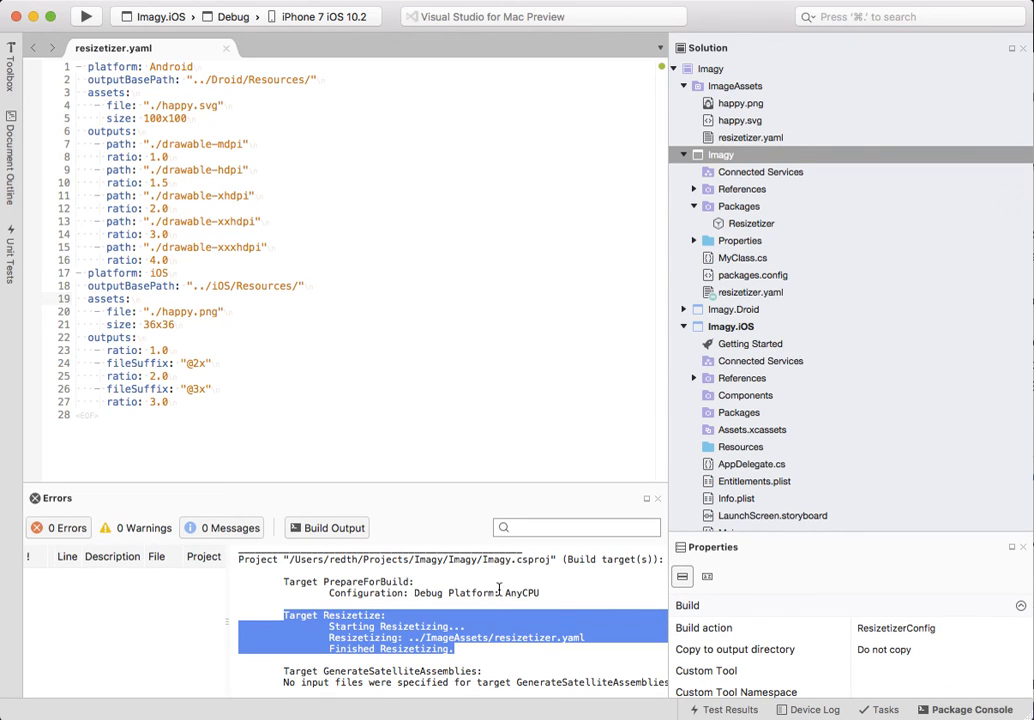
mouse_move(548, 634)
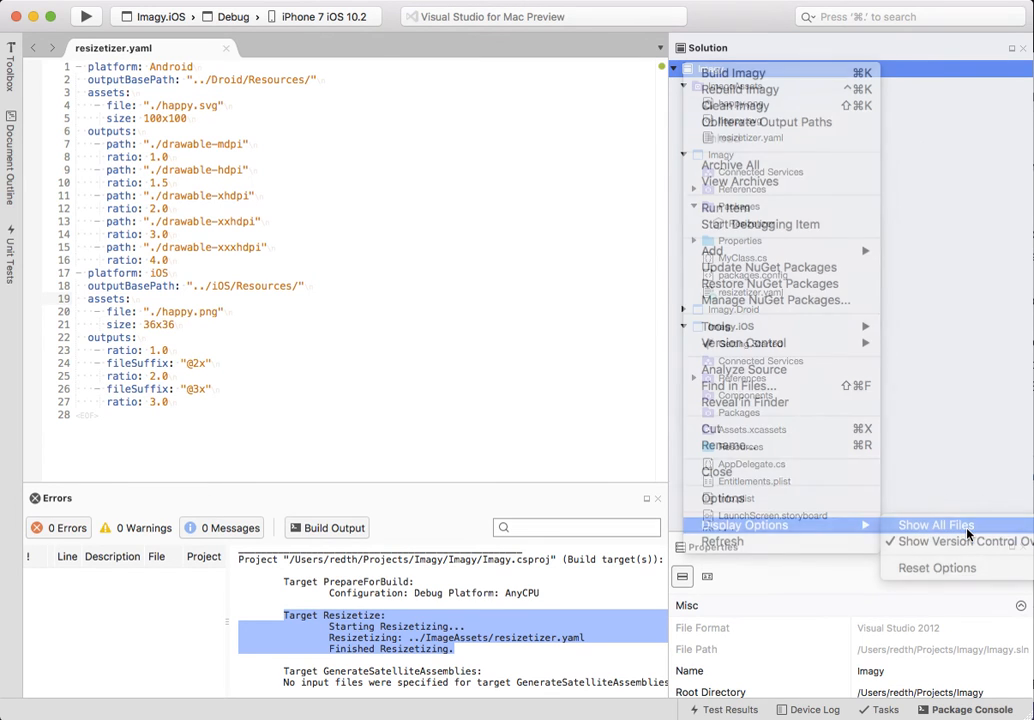
left_click(936, 524)
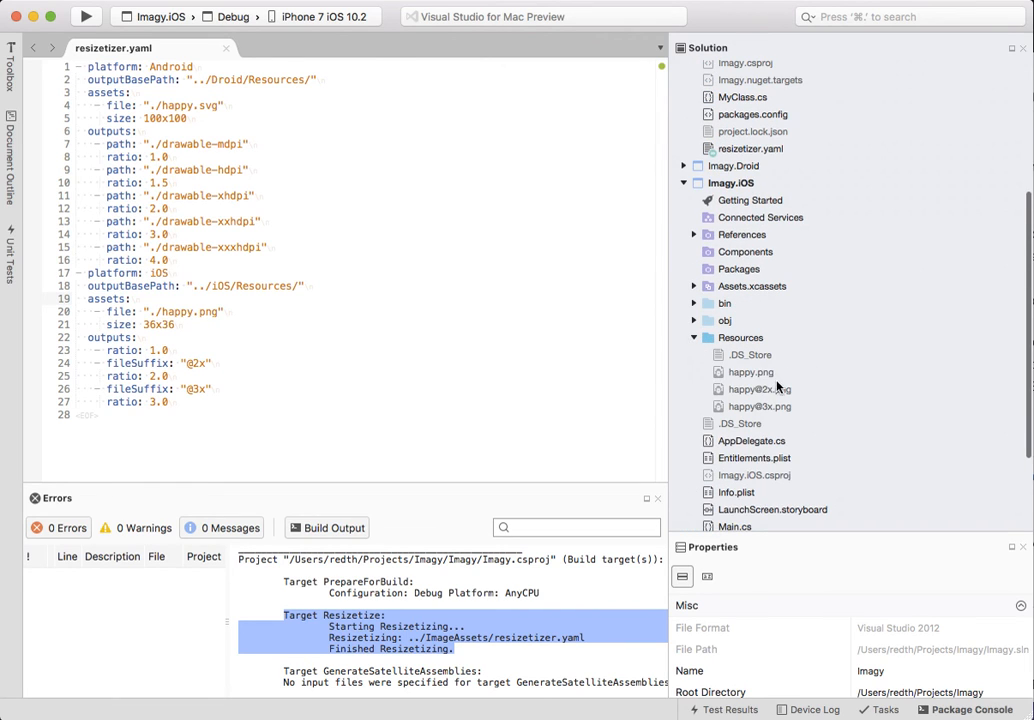
left_click(760, 388)
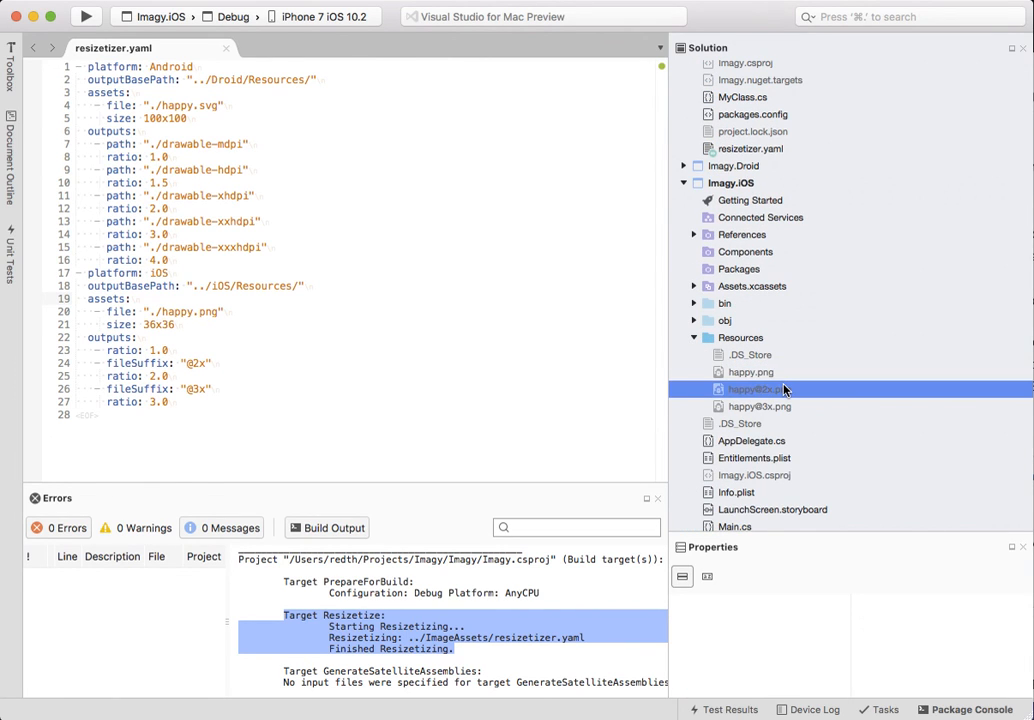
left_click(760, 406)
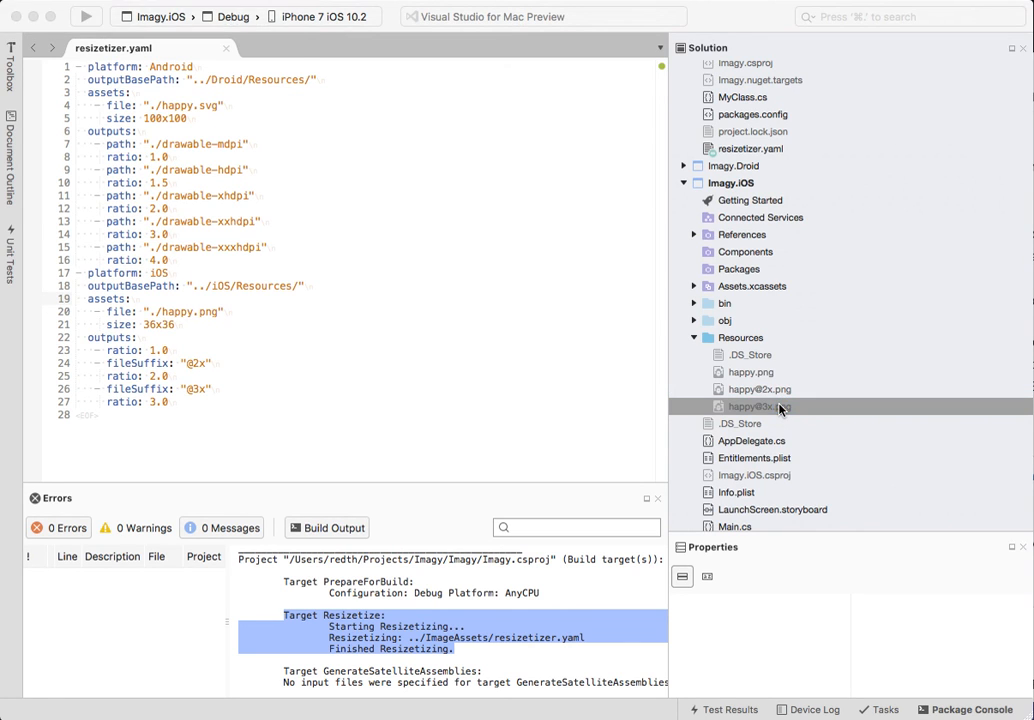
double_click(758, 406)
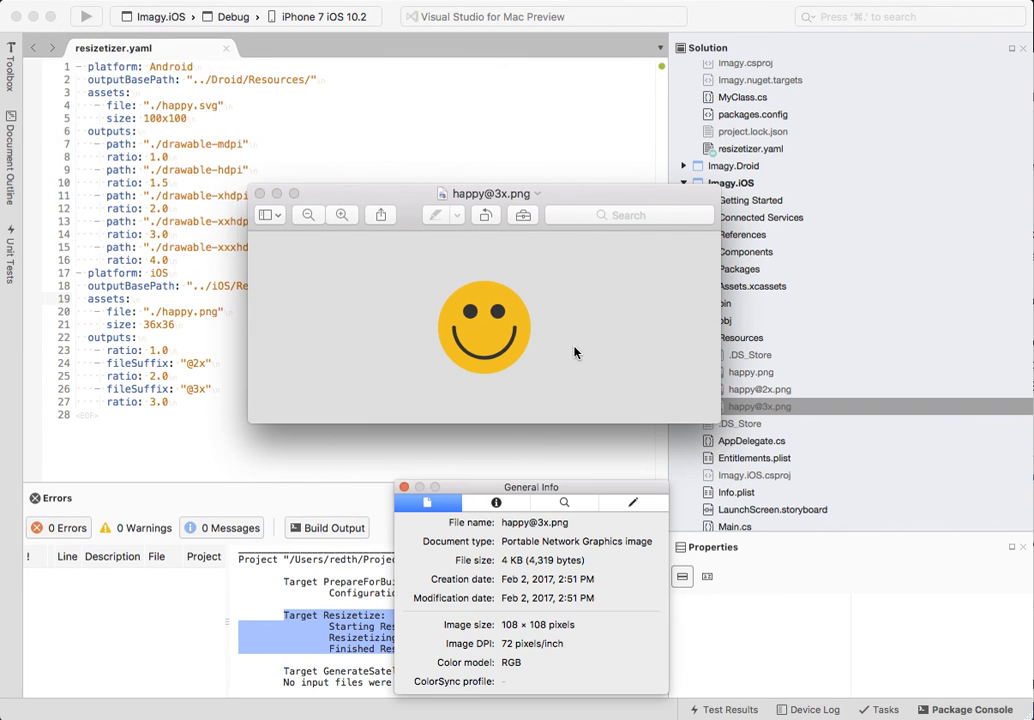
mouse_move(524, 626)
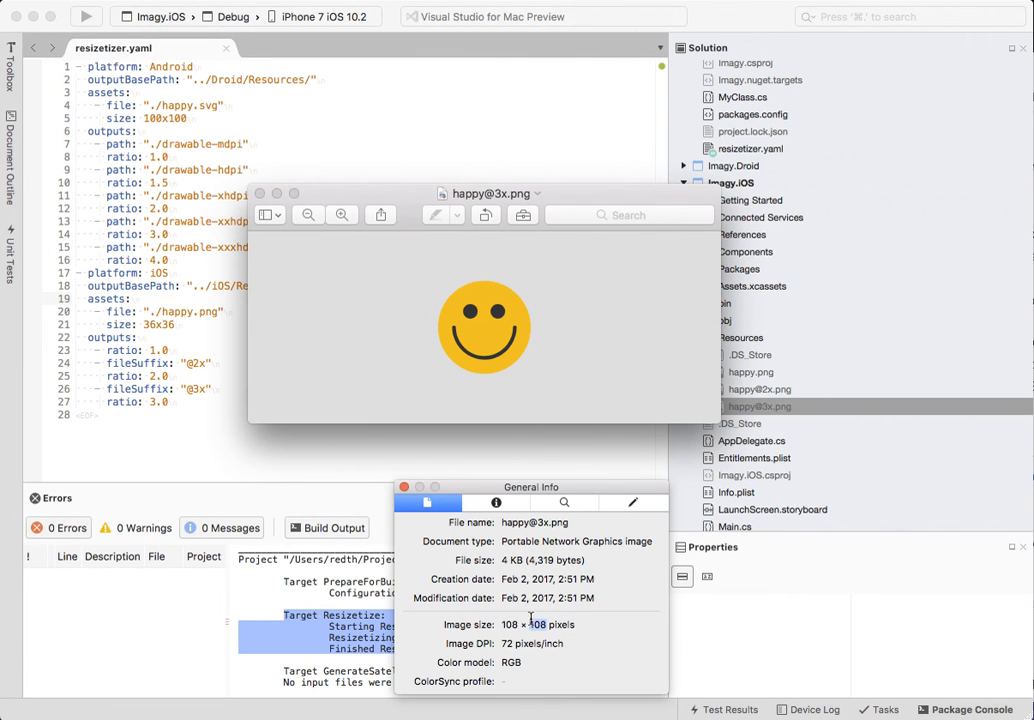
mouse_move(536, 590)
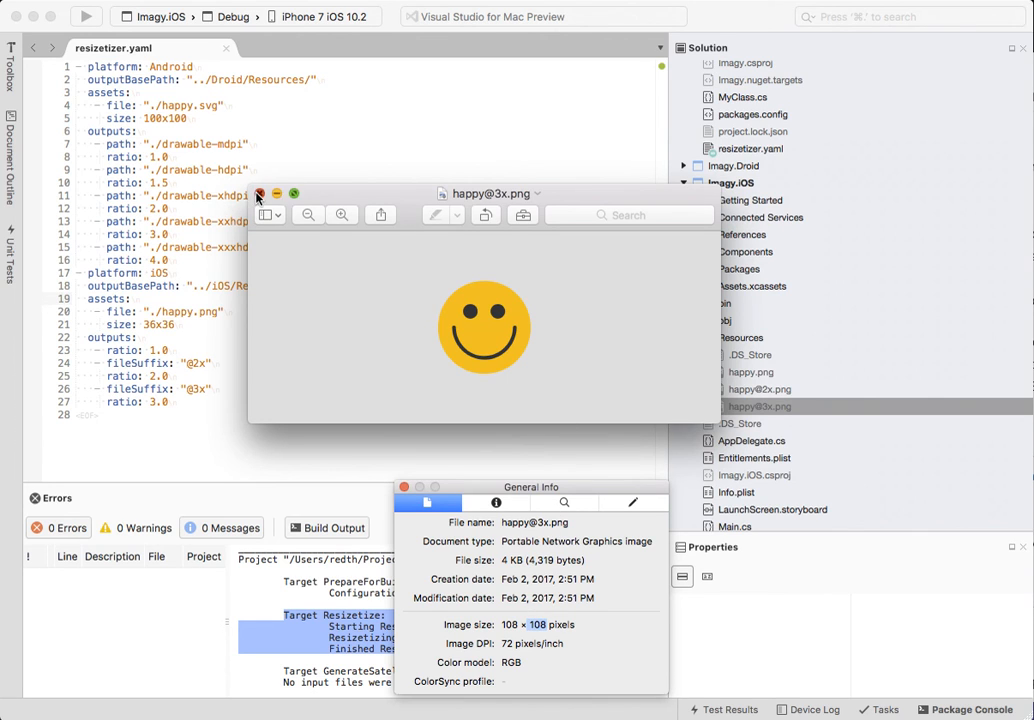
left_click(260, 194)
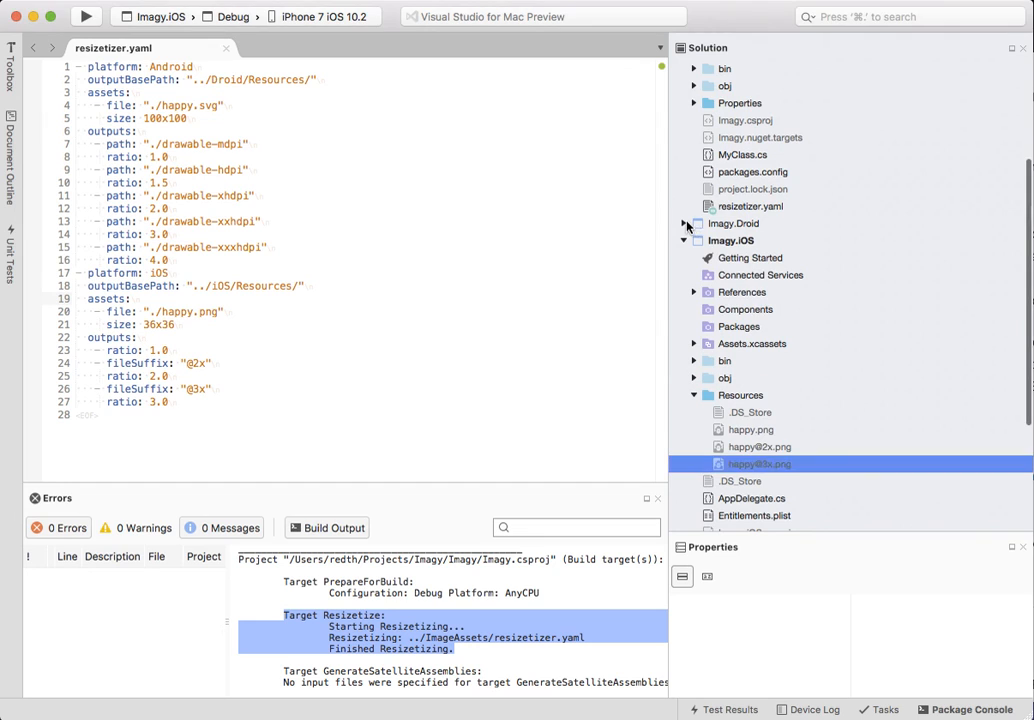
Expand Imagy.Droid Resources and check the generated 150×150 happy.png in drawable-hdpi
left_click(684, 224)
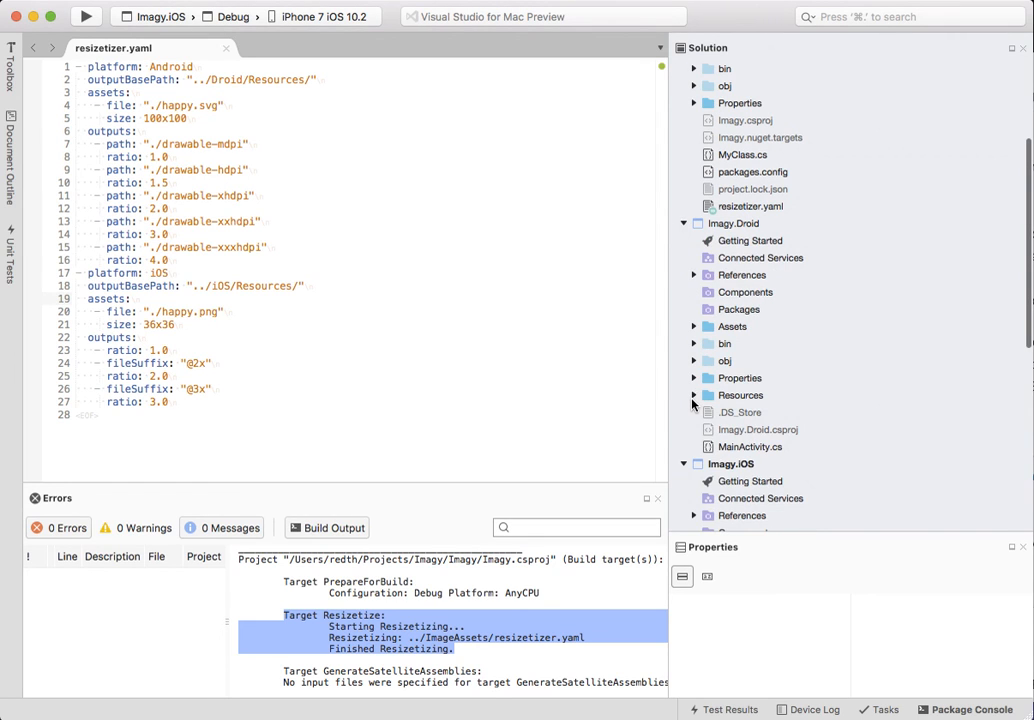
left_click(694, 396)
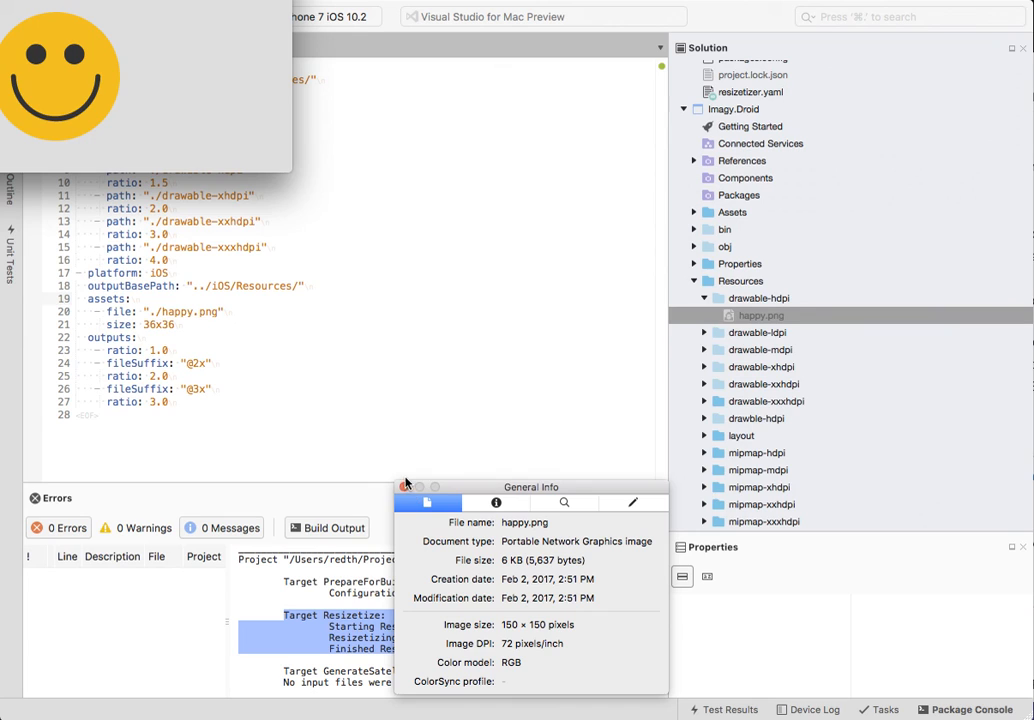
left_click(408, 482)
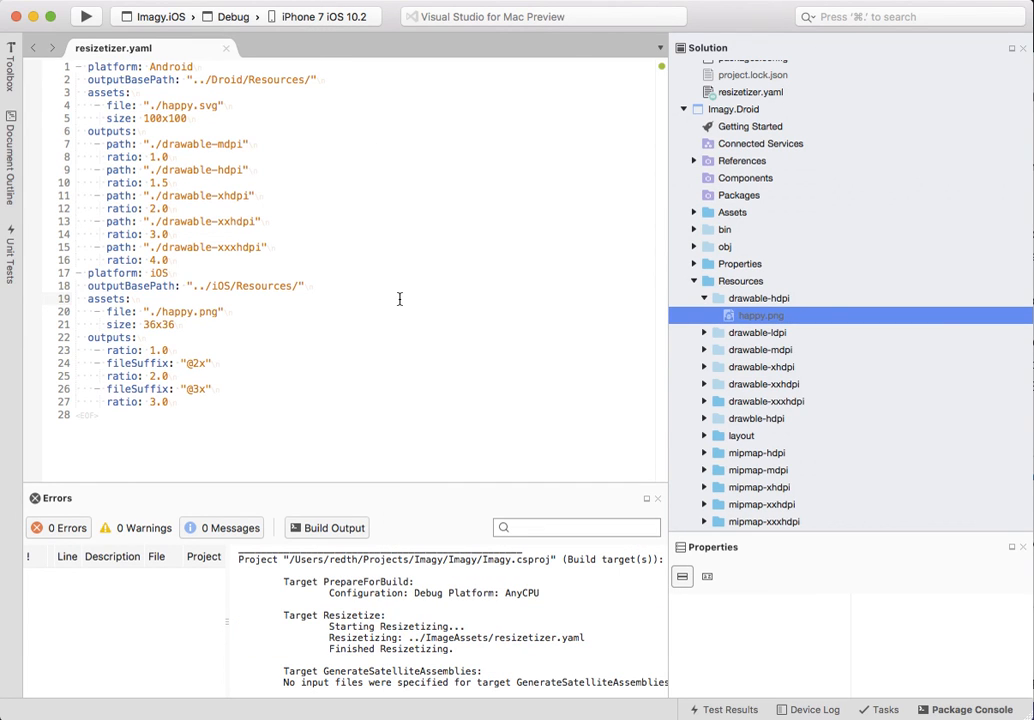
mouse_move(746, 328)
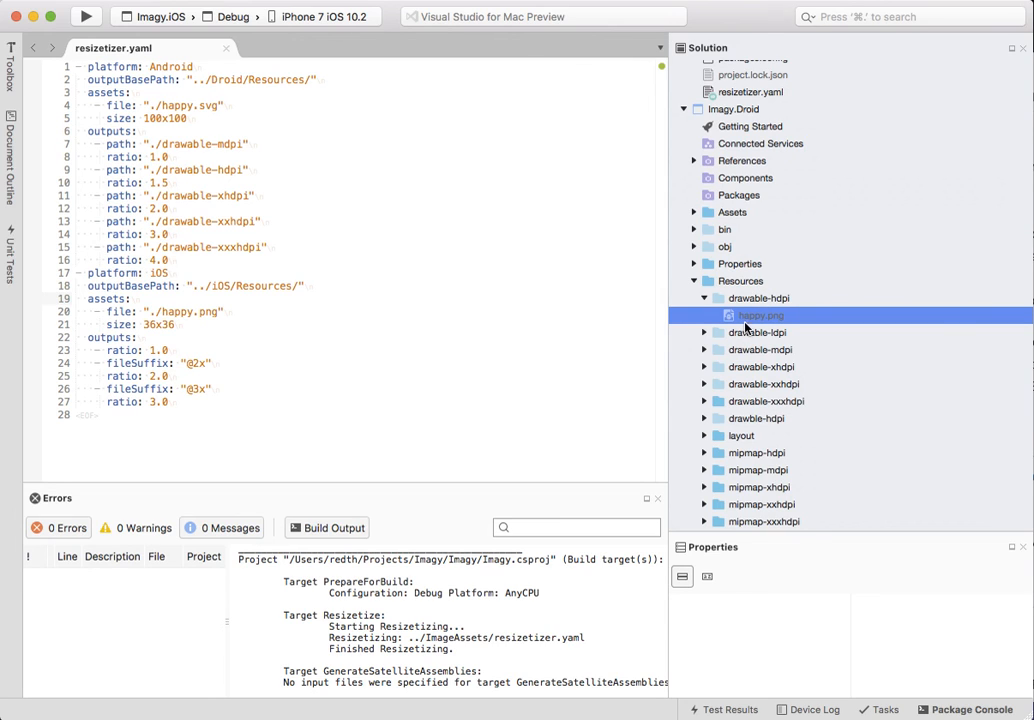
left_click(758, 298)
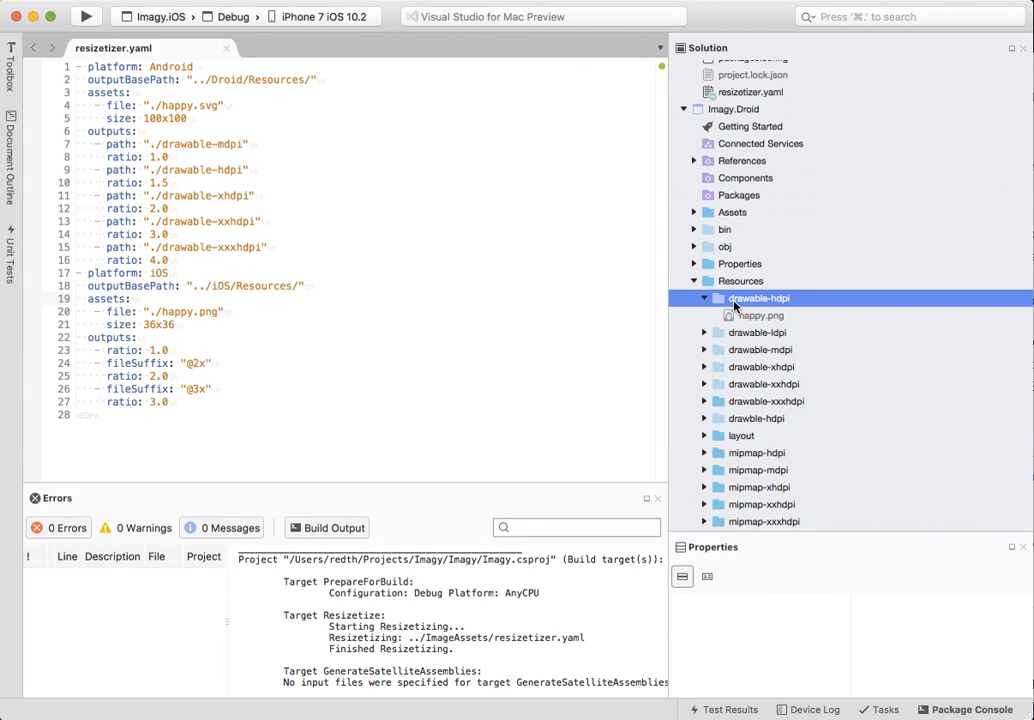
mouse_move(748, 668)
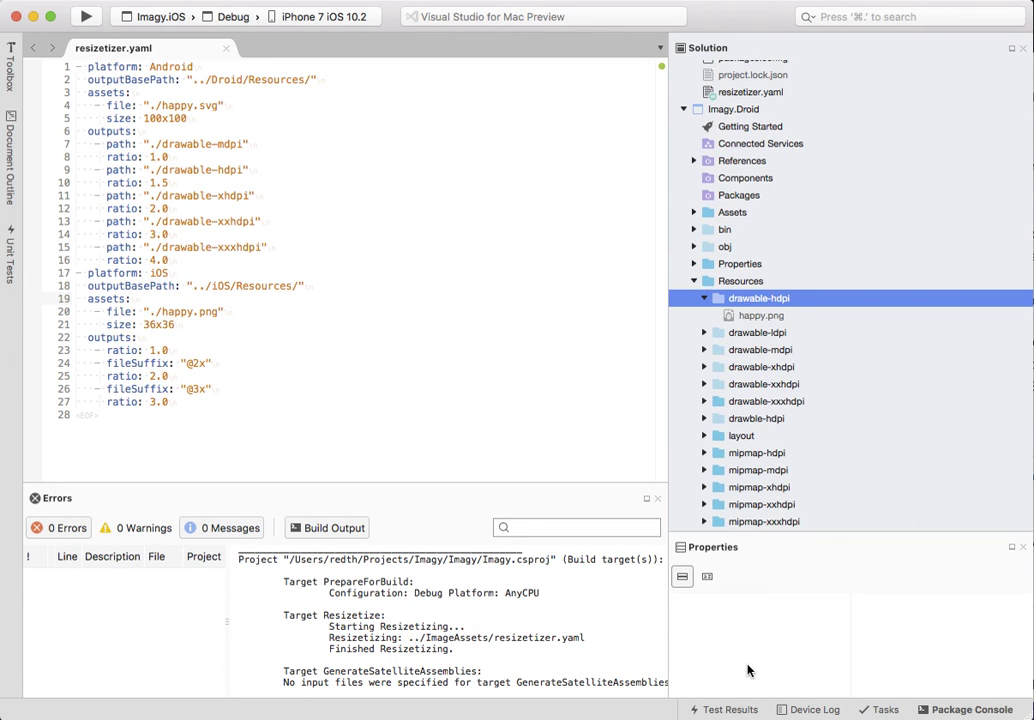